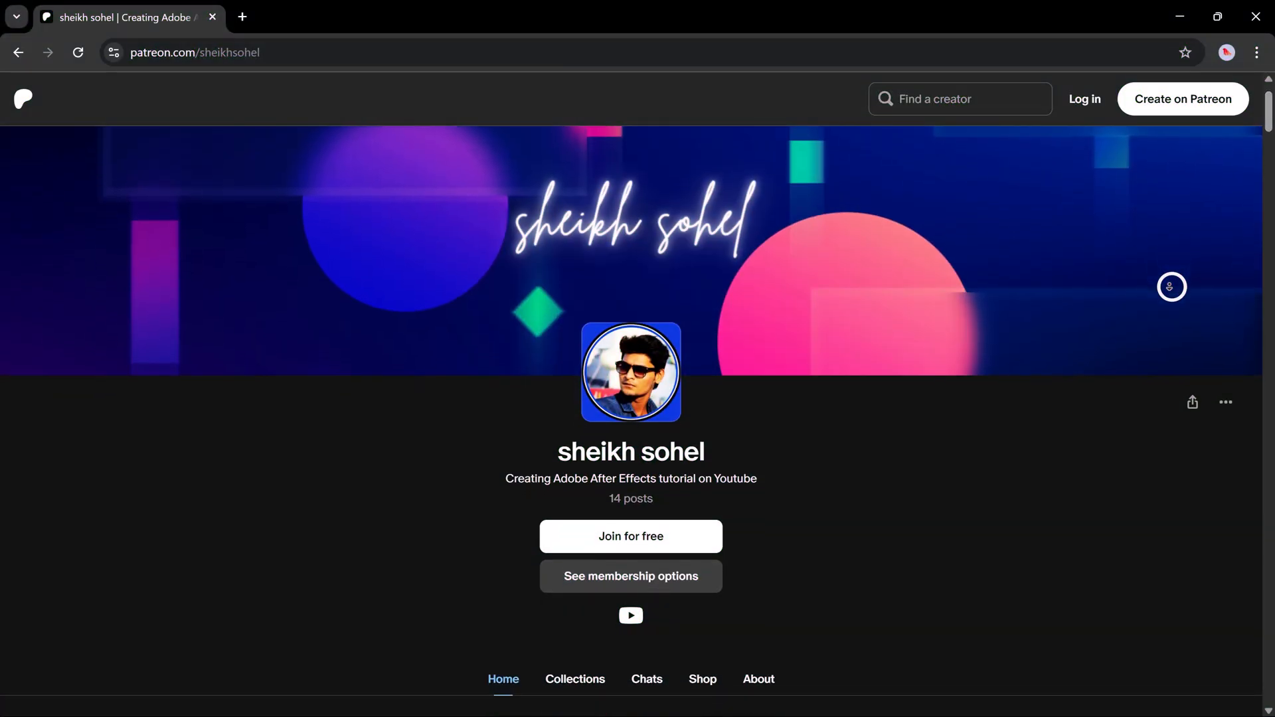
Create a new 1920×1080, 60 fps composition named Main Comp.
{"action": "scroll", "scroll_direction": "down", "scroll_amount": 3}
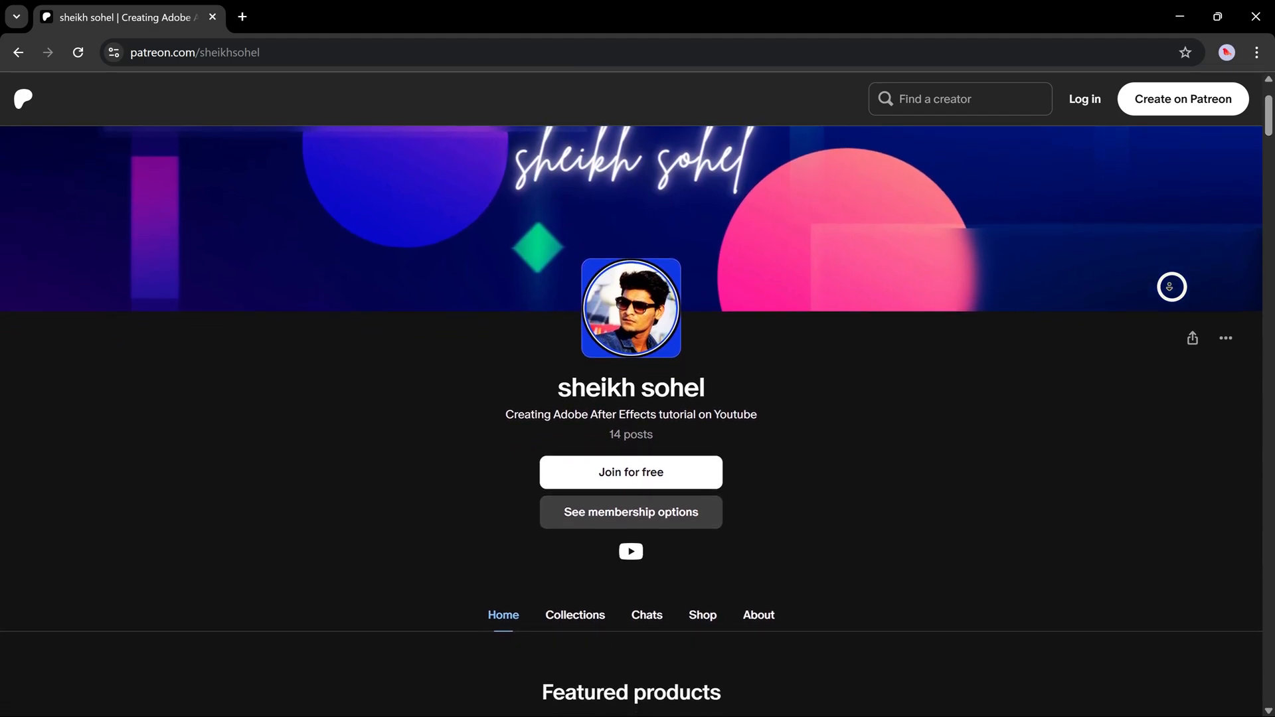
{"action": "scroll", "scroll_direction": "down", "scroll_amount": 3}
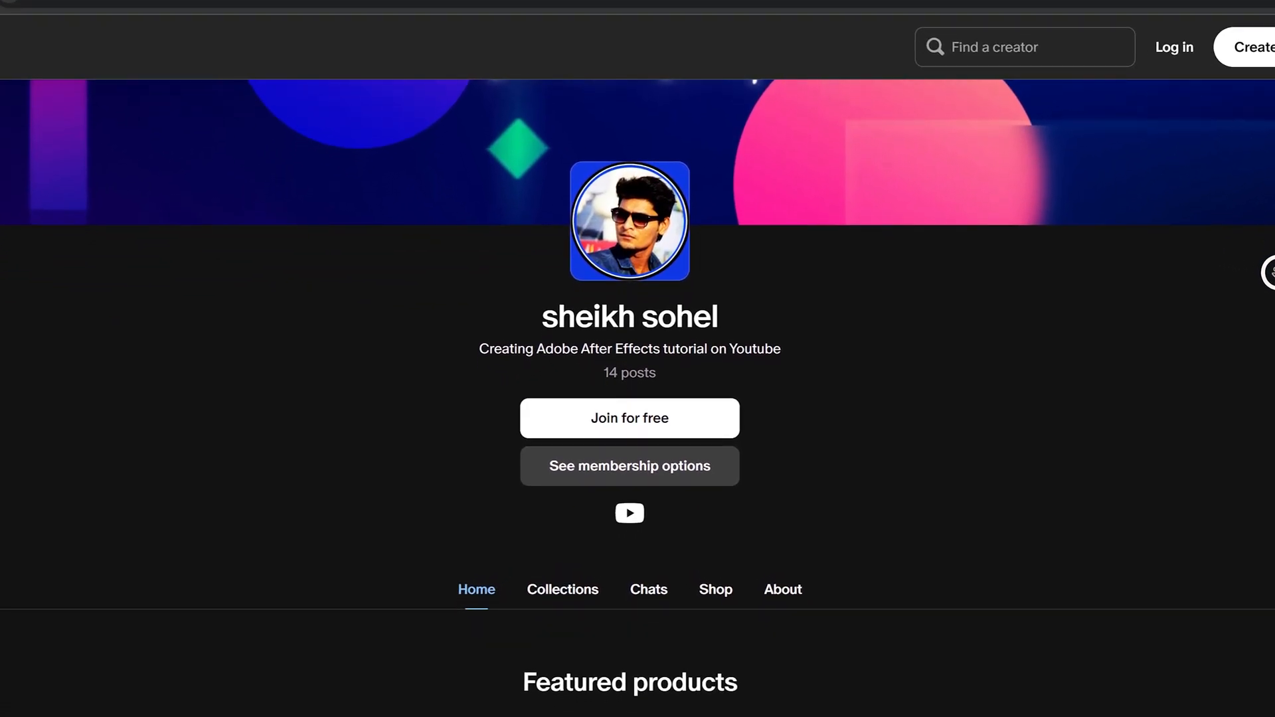
{"action": "scroll", "scroll_direction": "down", "scroll_amount": 3}
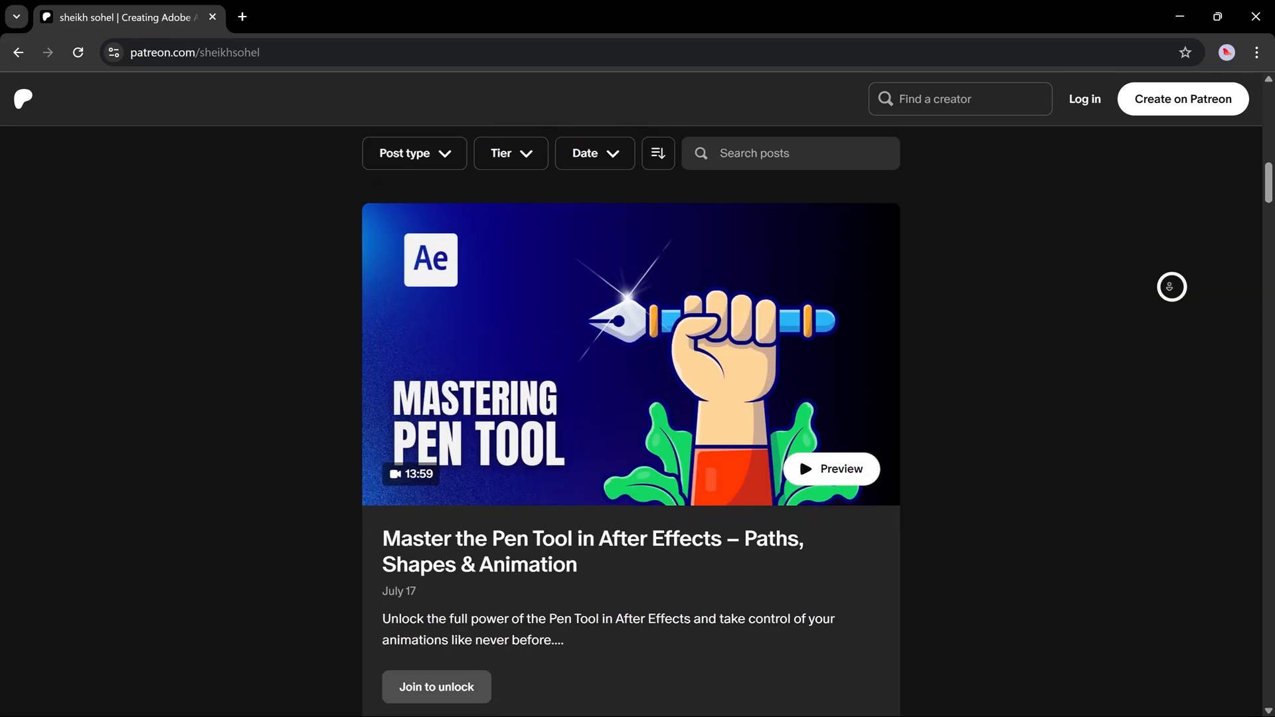
{"action": "scroll", "scroll_direction": "down", "scroll_amount": 3}
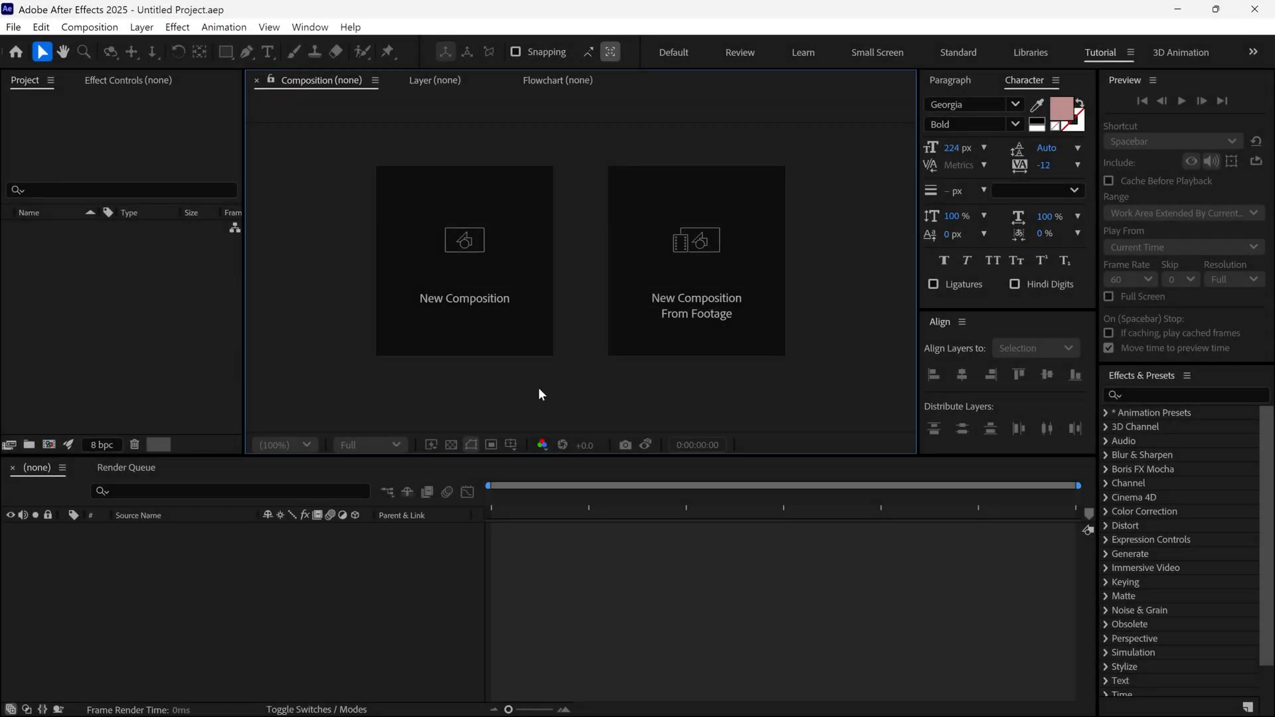
{"action": "left_click", "coordinate": [464, 240]}
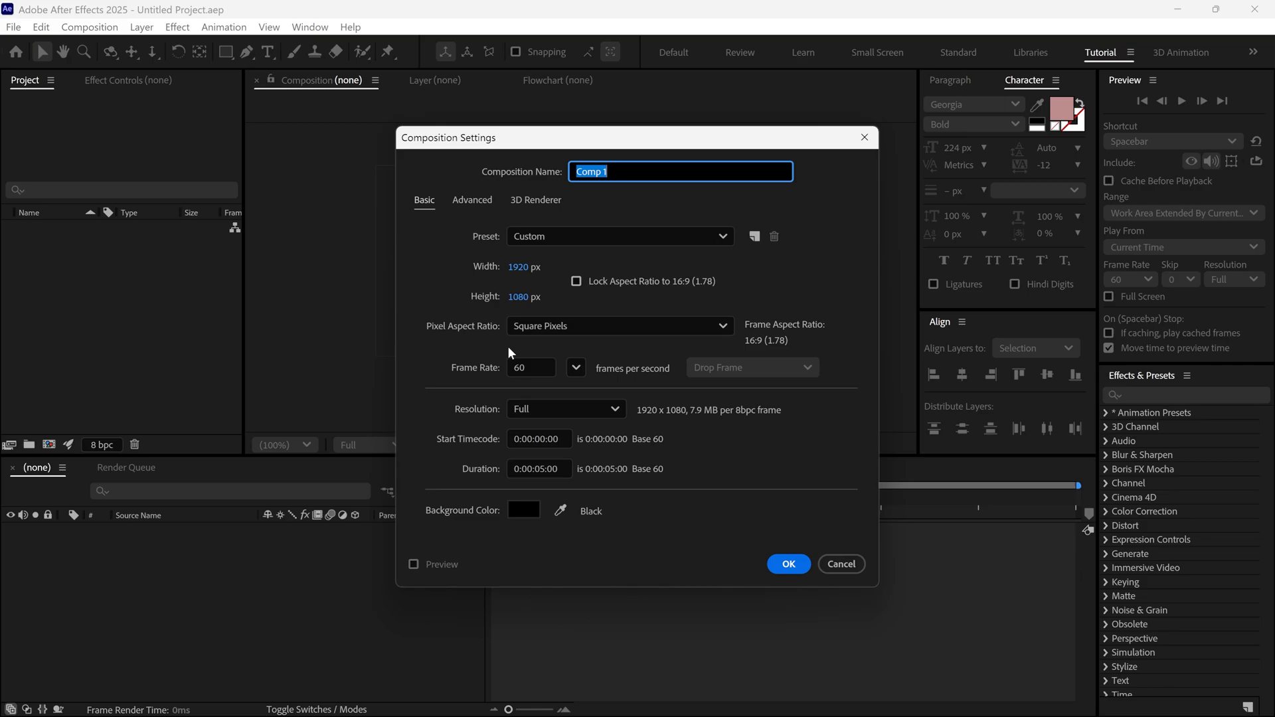
{"action": "type", "text": "Main Com"}
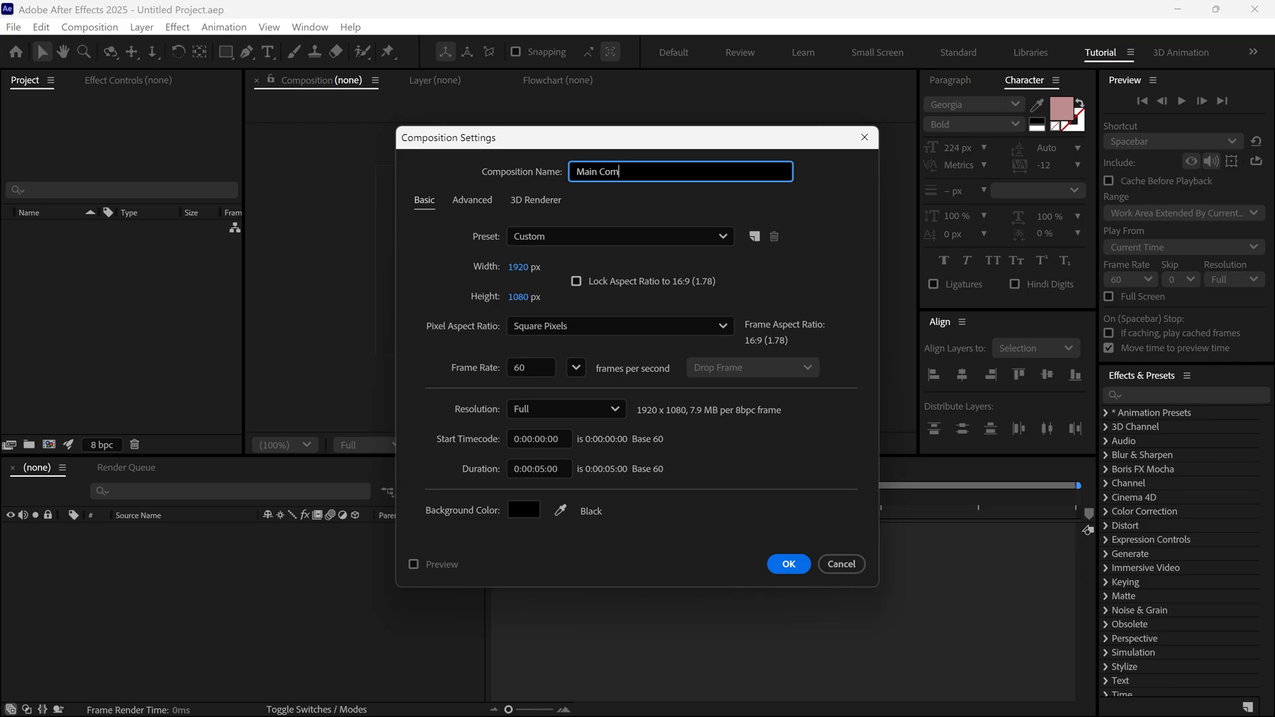
{"action": "left_click", "coordinate": [787, 564]}
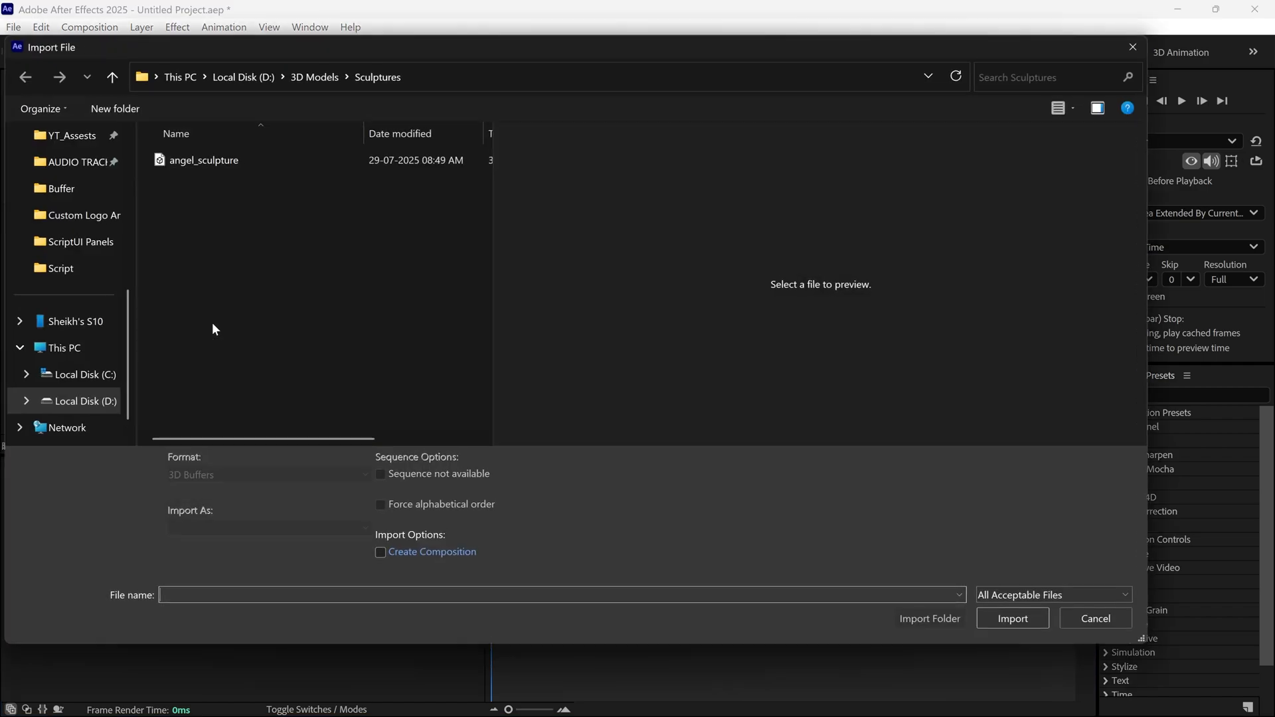
Import the angel_sculpture.glb model file into the project.
{"action": "left_click", "coordinate": [203, 161]}
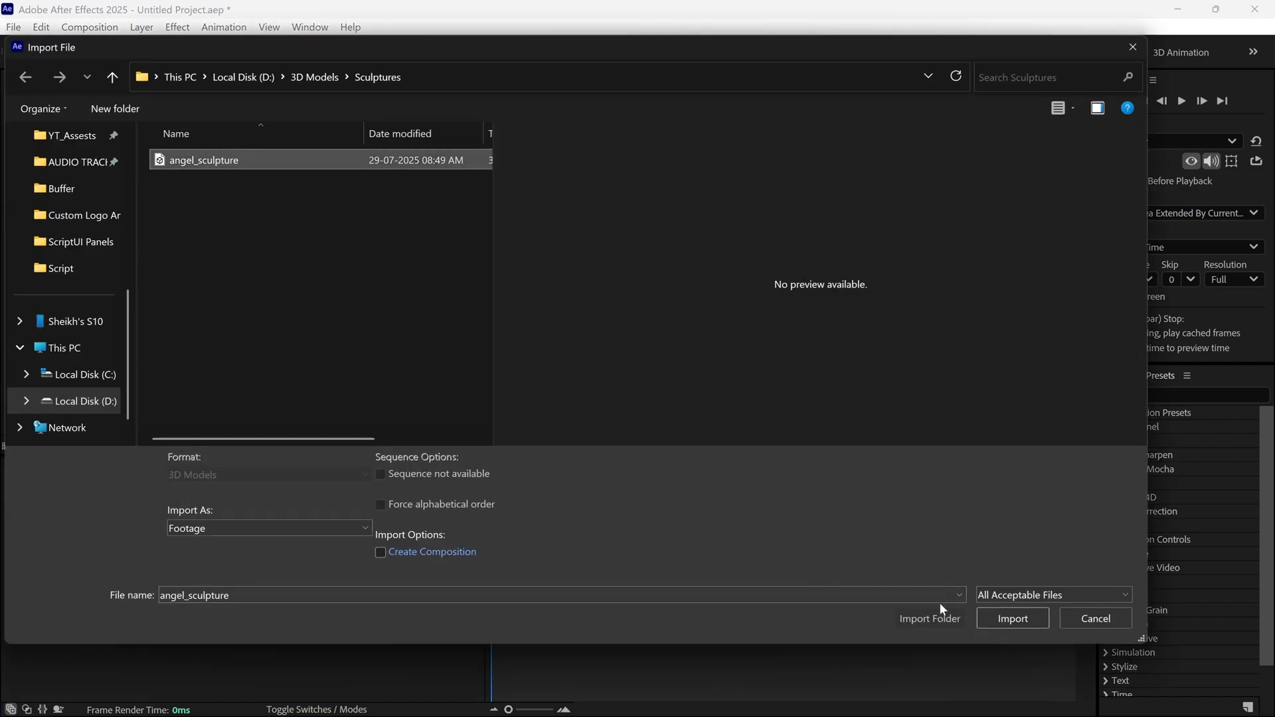
{"action": "left_click", "coordinate": [1011, 617]}
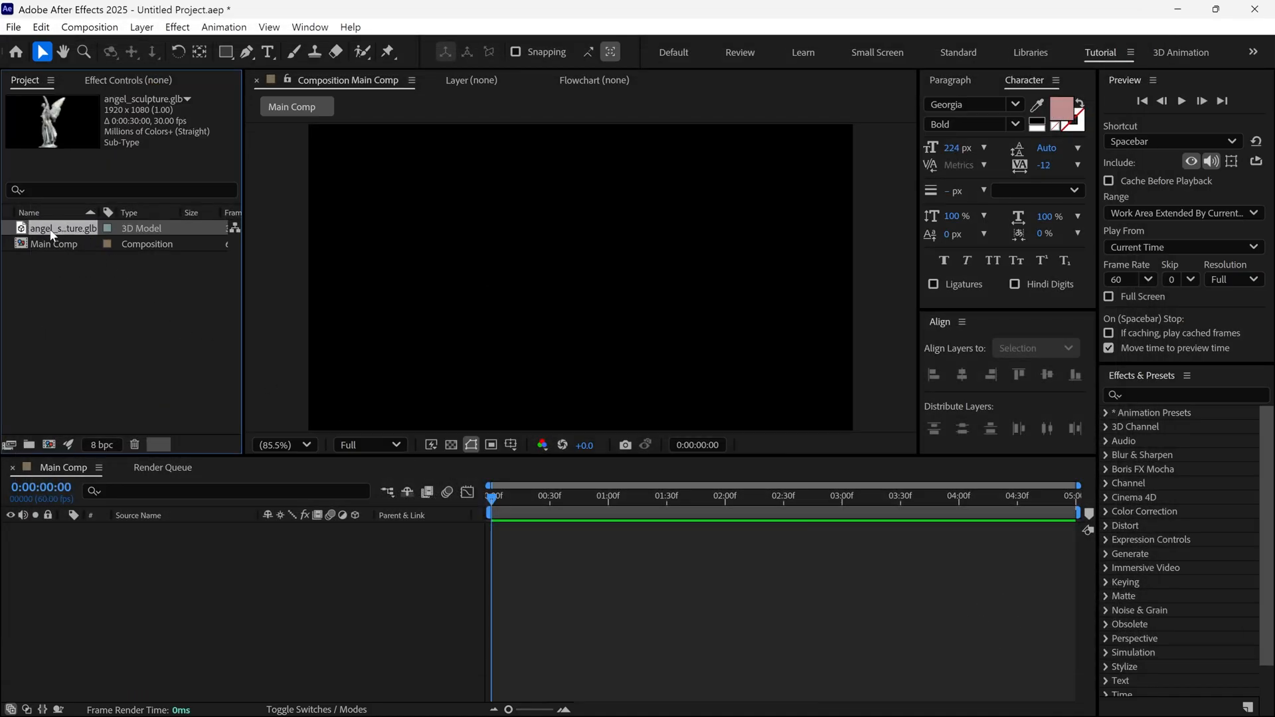
Add angel_sculpture.glb to Main Comp and scale it to fit via Make Comp Size.
{"action": "double_click", "coordinate": [61, 227]}
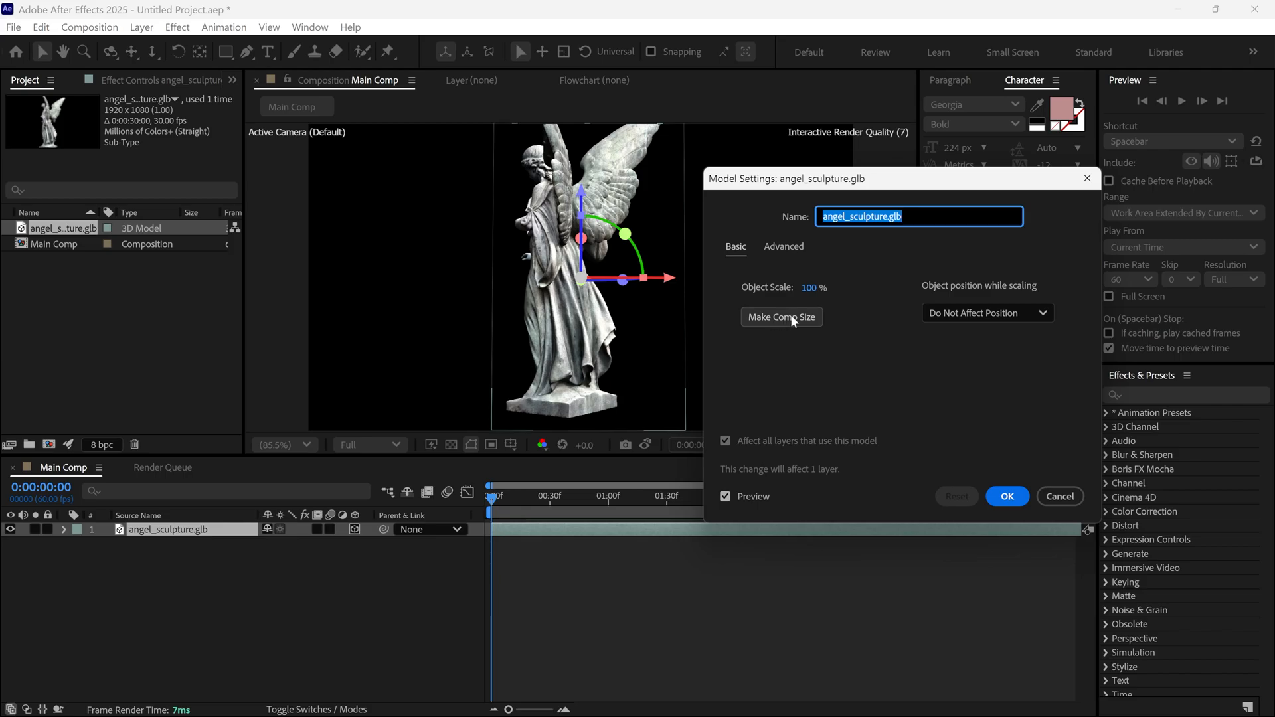
{"action": "left_click", "coordinate": [781, 316]}
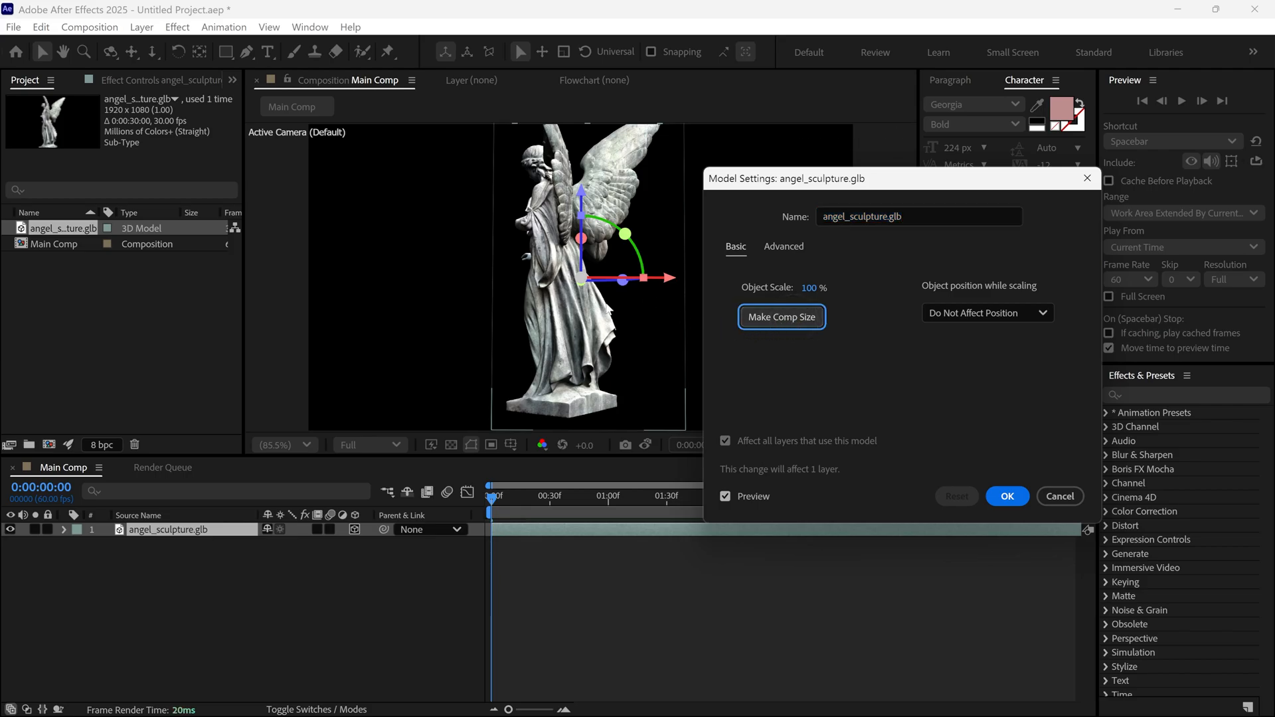
{"action": "mouse_move", "coordinate": [977, 477]}
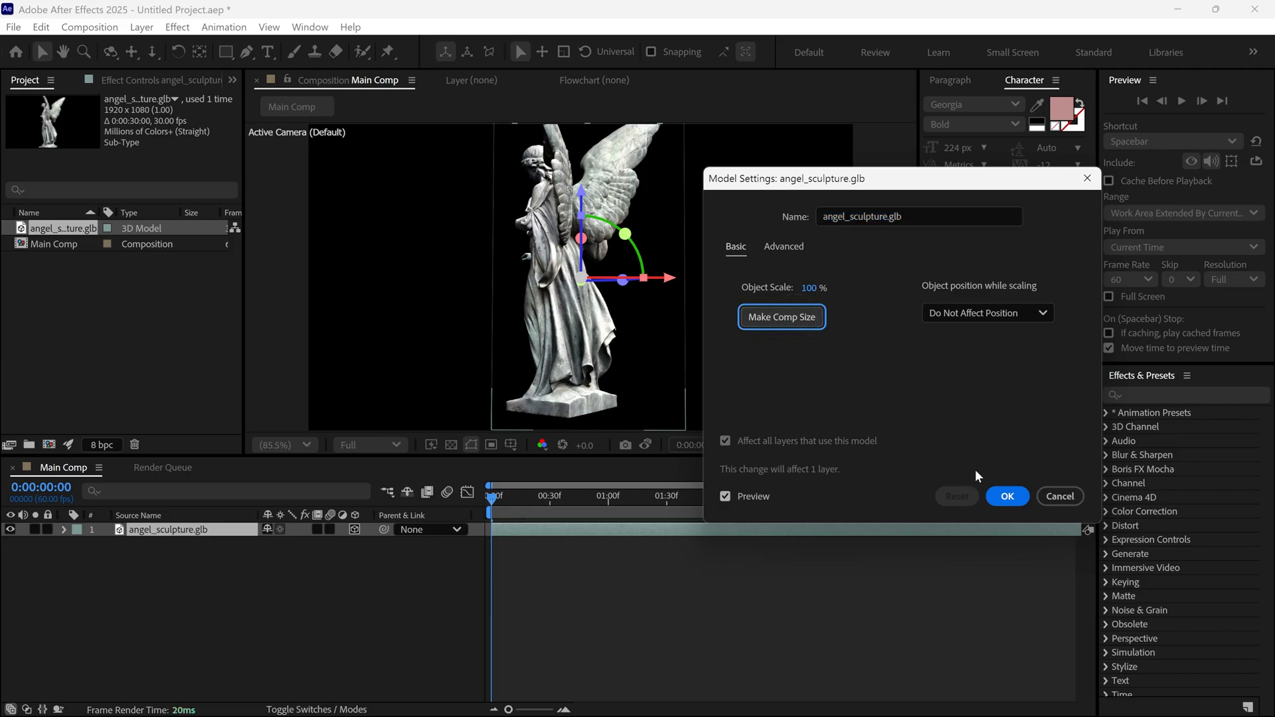
{"action": "left_click", "coordinate": [1006, 497]}
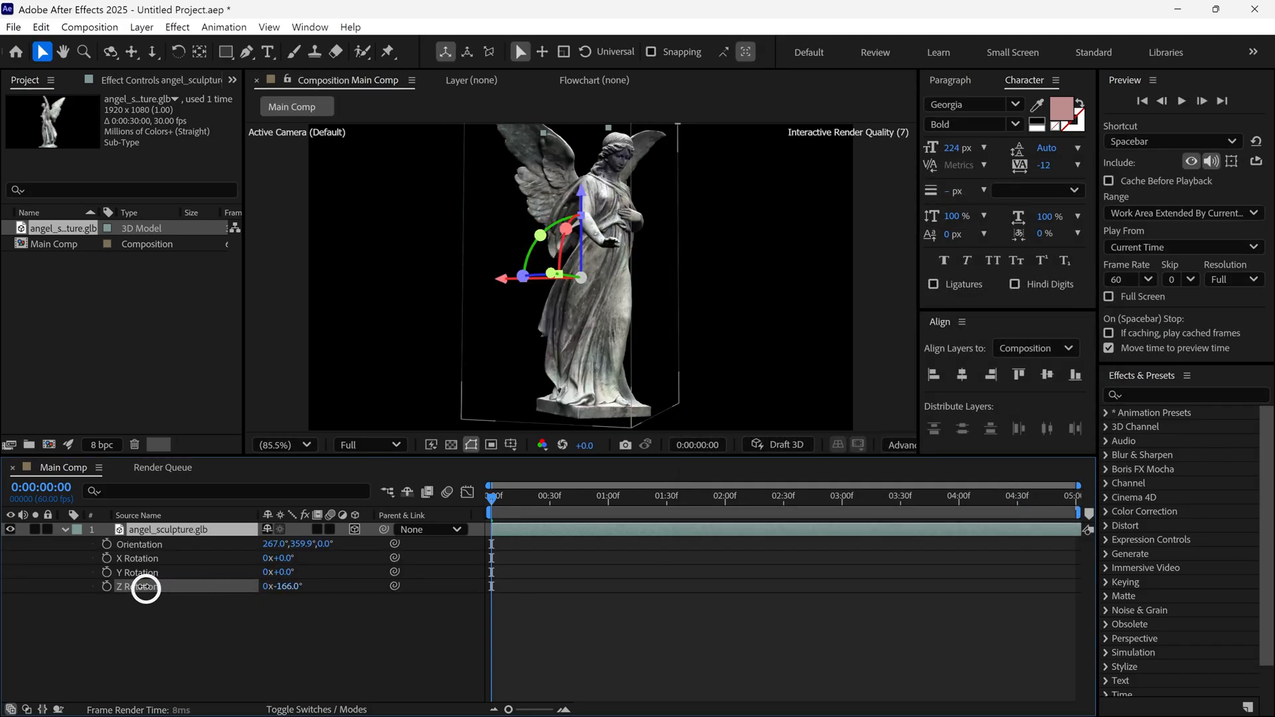
Tilt the sculpture's Z rotation and start keyframing it so the model turns.
{"action": "left_click_drag", "start_coordinate": [147, 586], "coordinate": [585, 370]}
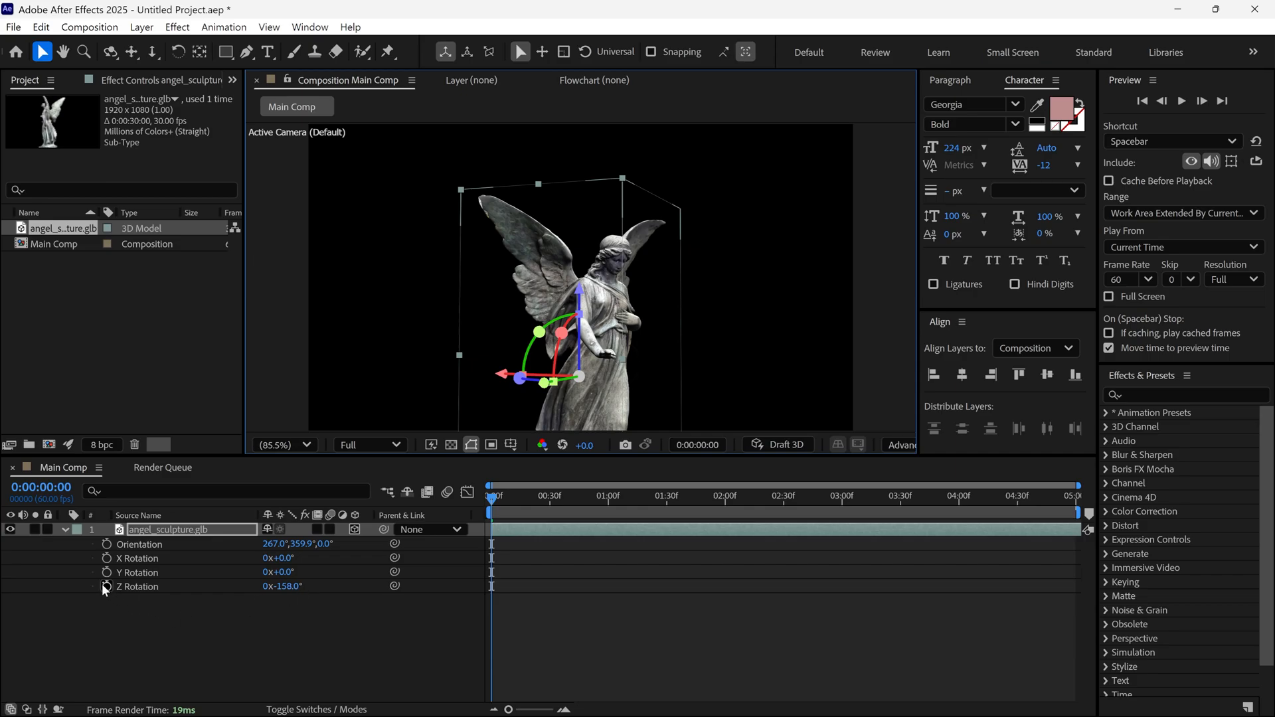
{"action": "left_click", "coordinate": [106, 588]}
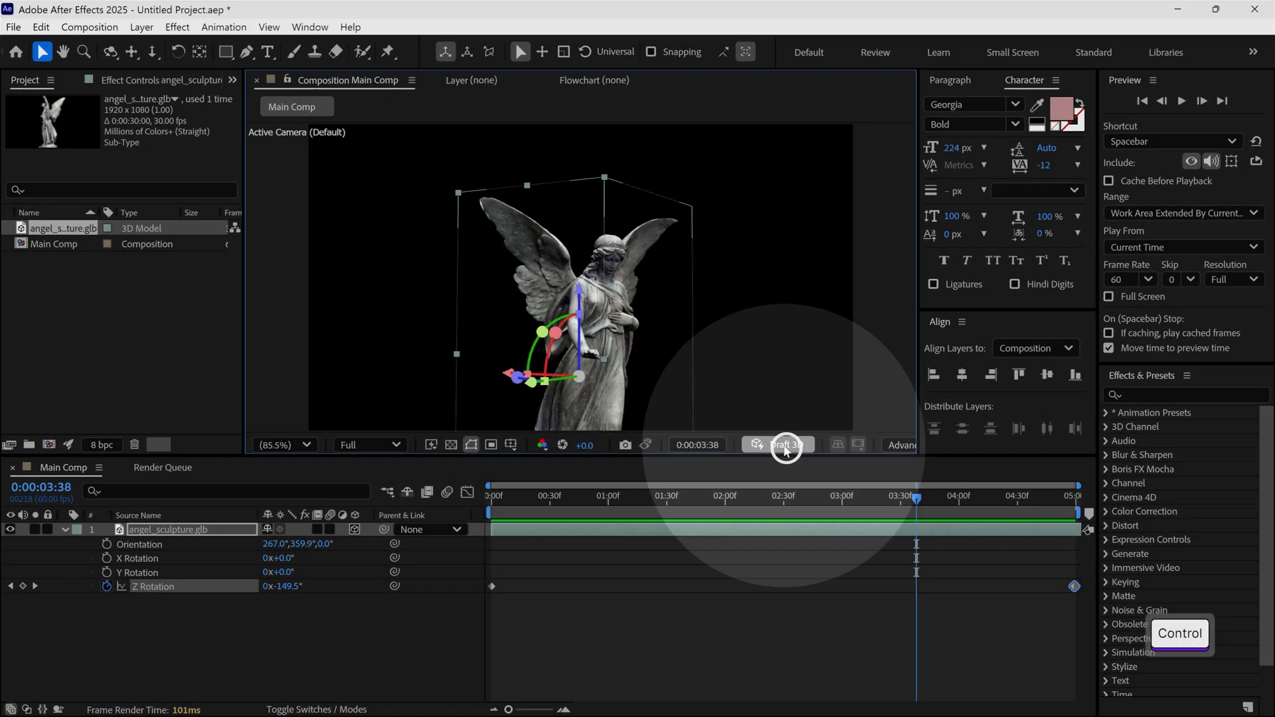
Try the Draft 3D preview, undo, and collapse the sculpture layer's properties.
{"action": "left_click", "coordinate": [781, 445]}
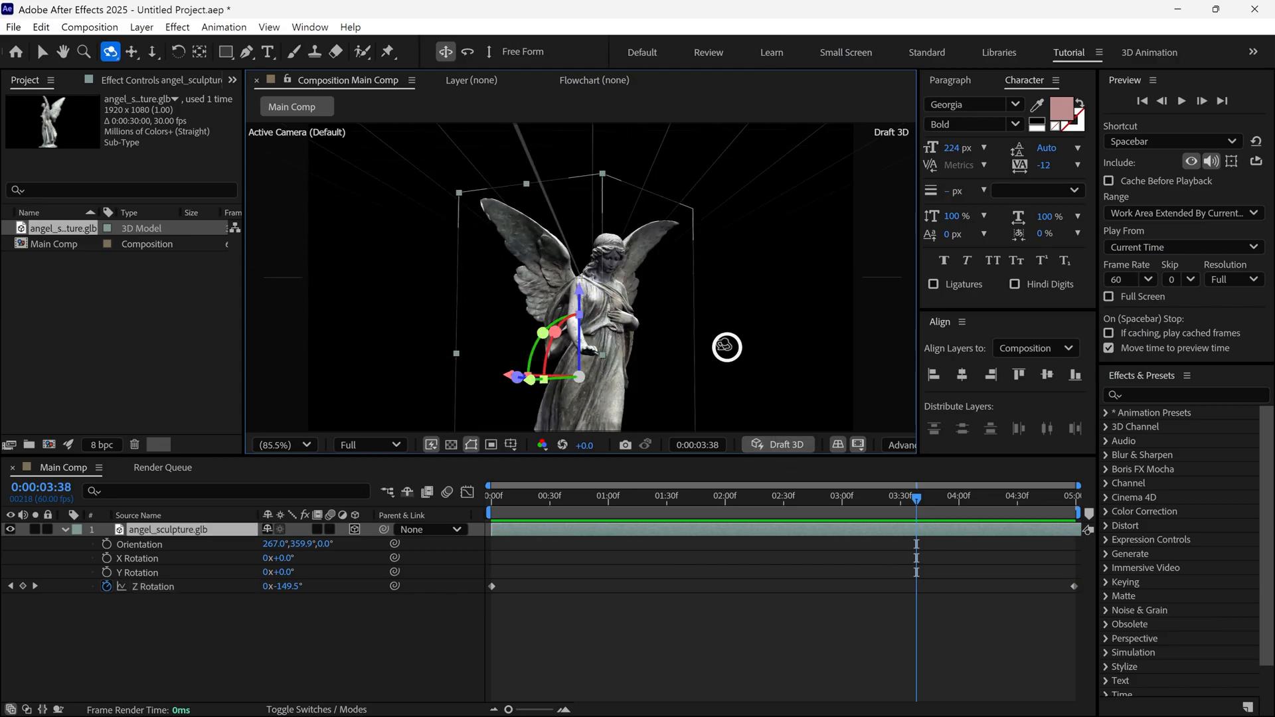
{"action": "key", "text": "ctrl+z"}
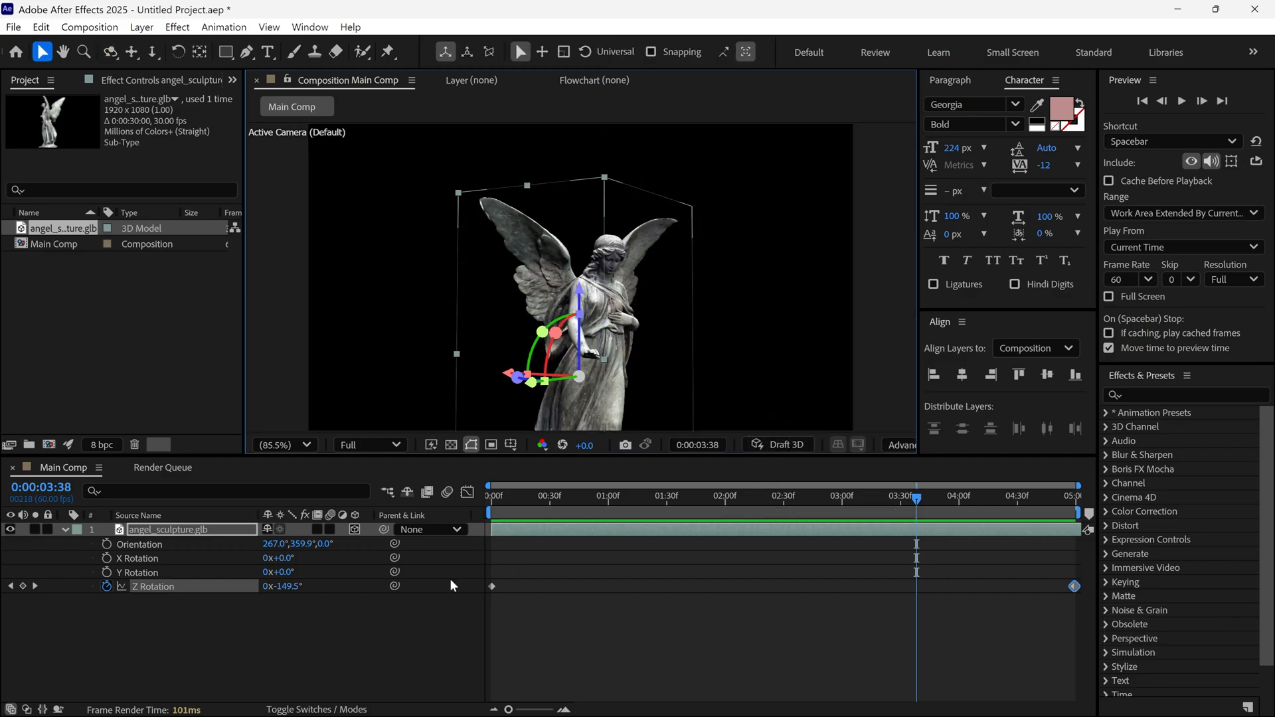
{"action": "left_click", "coordinate": [63, 530]}
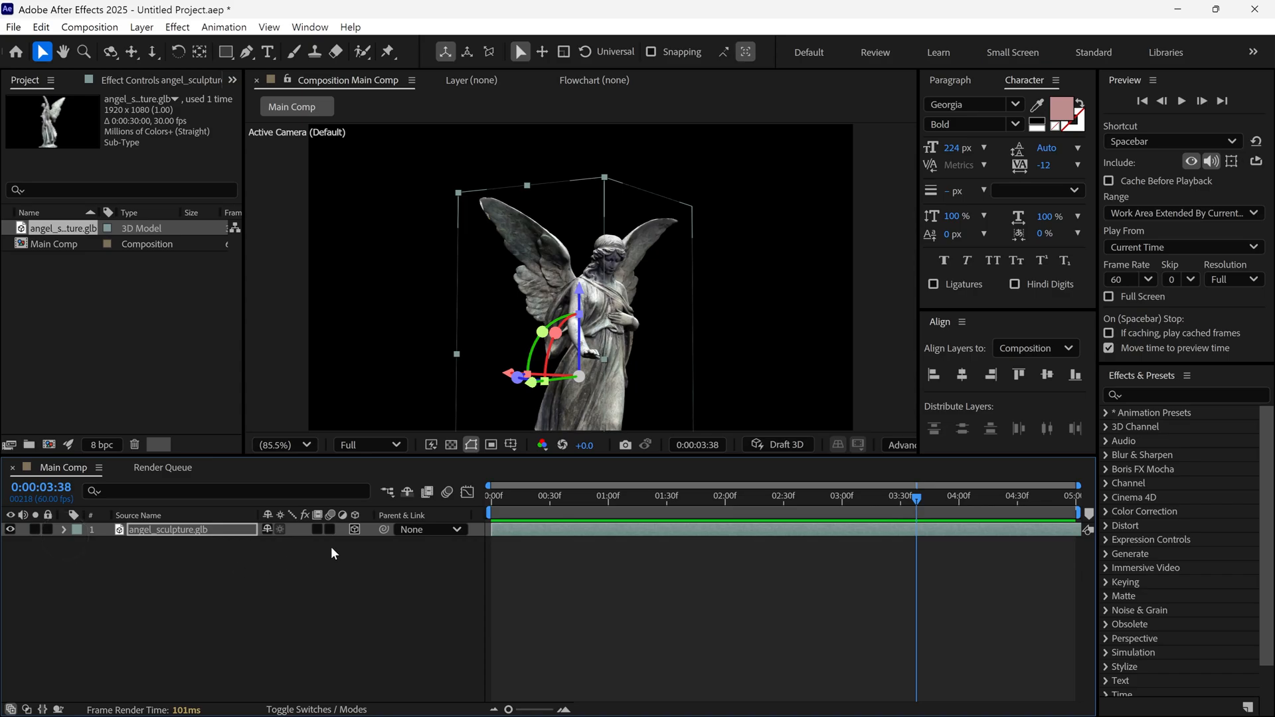
Add a text layer reading ANGEL OF LINE left of the sculpture.
{"action": "left_click", "coordinate": [267, 52]}
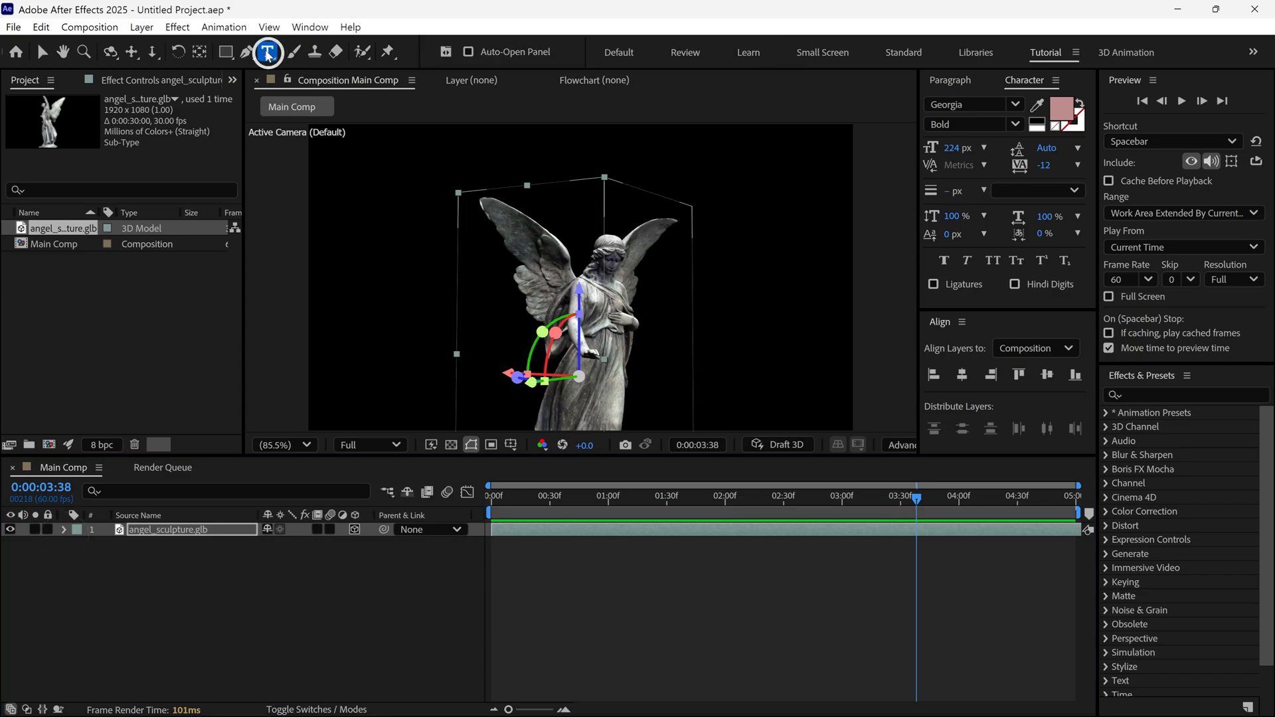
{"action": "left_click", "coordinate": [445, 315]}
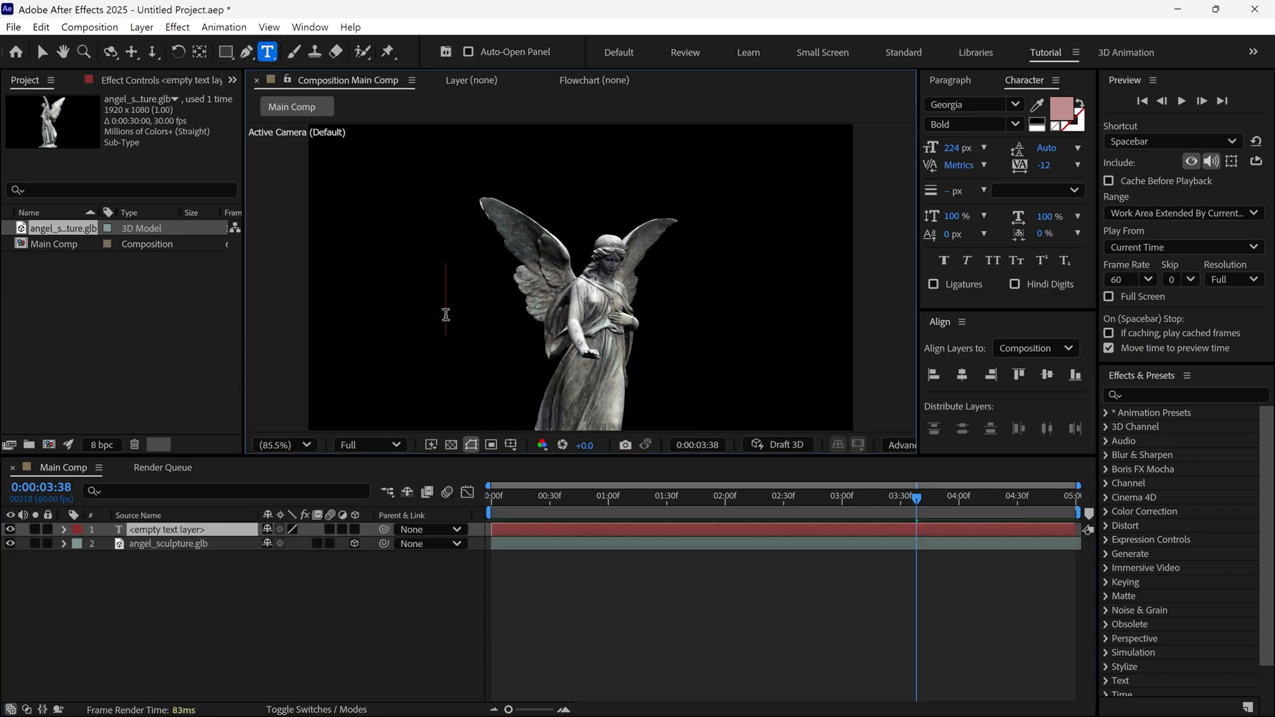
{"action": "type", "text": "ANGEL OF LINE = 001"}
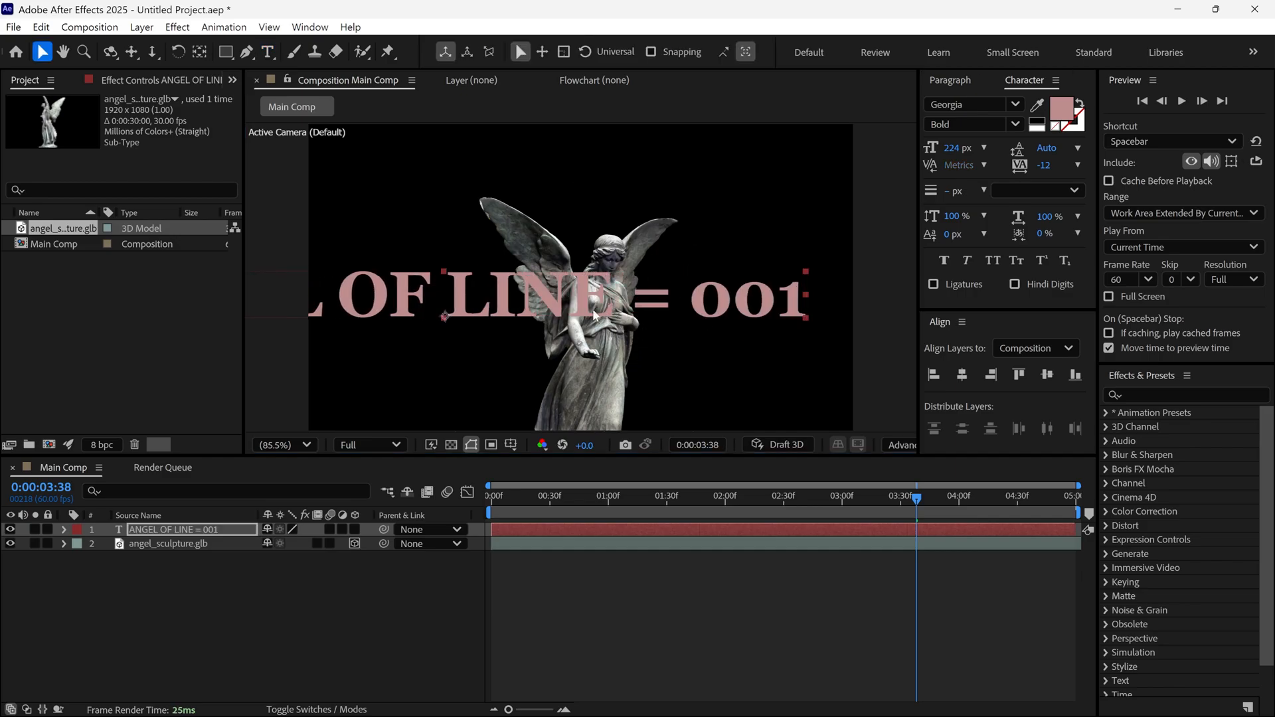
Draw an elliptical Mask 1 on the text layer and set its text path to Mask 1.
{"action": "left_click", "coordinate": [226, 51]}
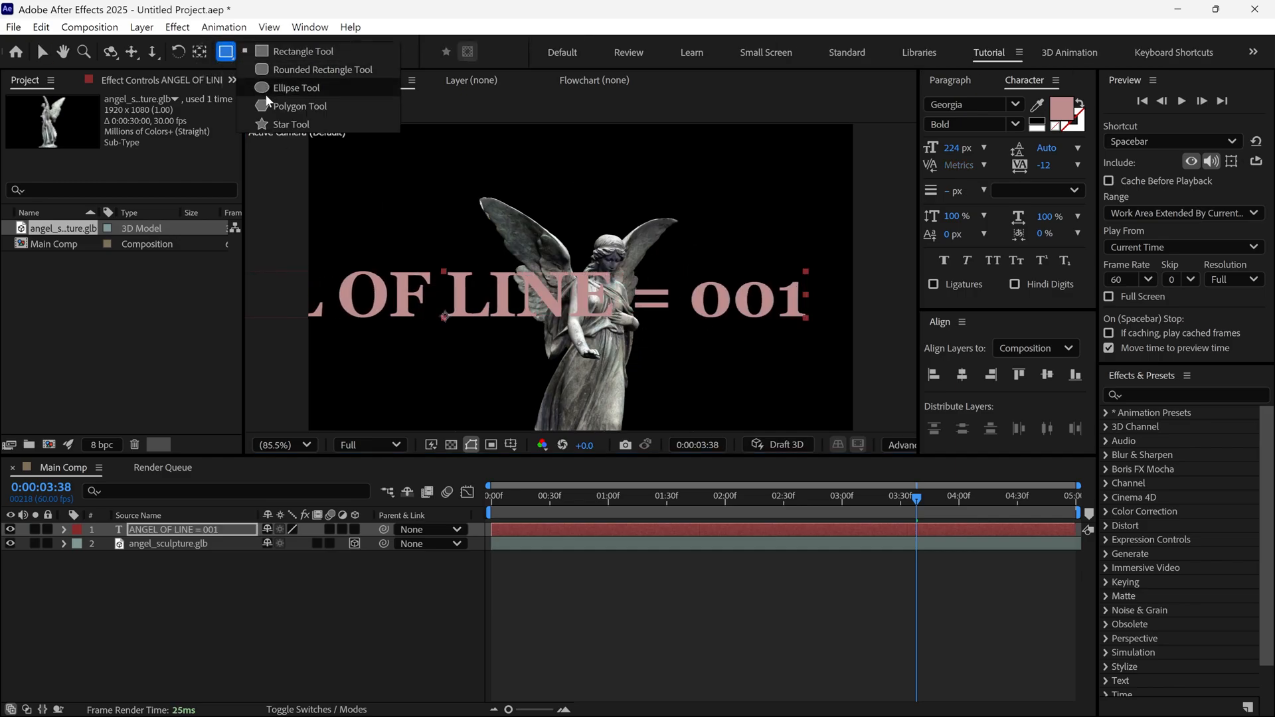
{"action": "left_click", "coordinate": [296, 88]}
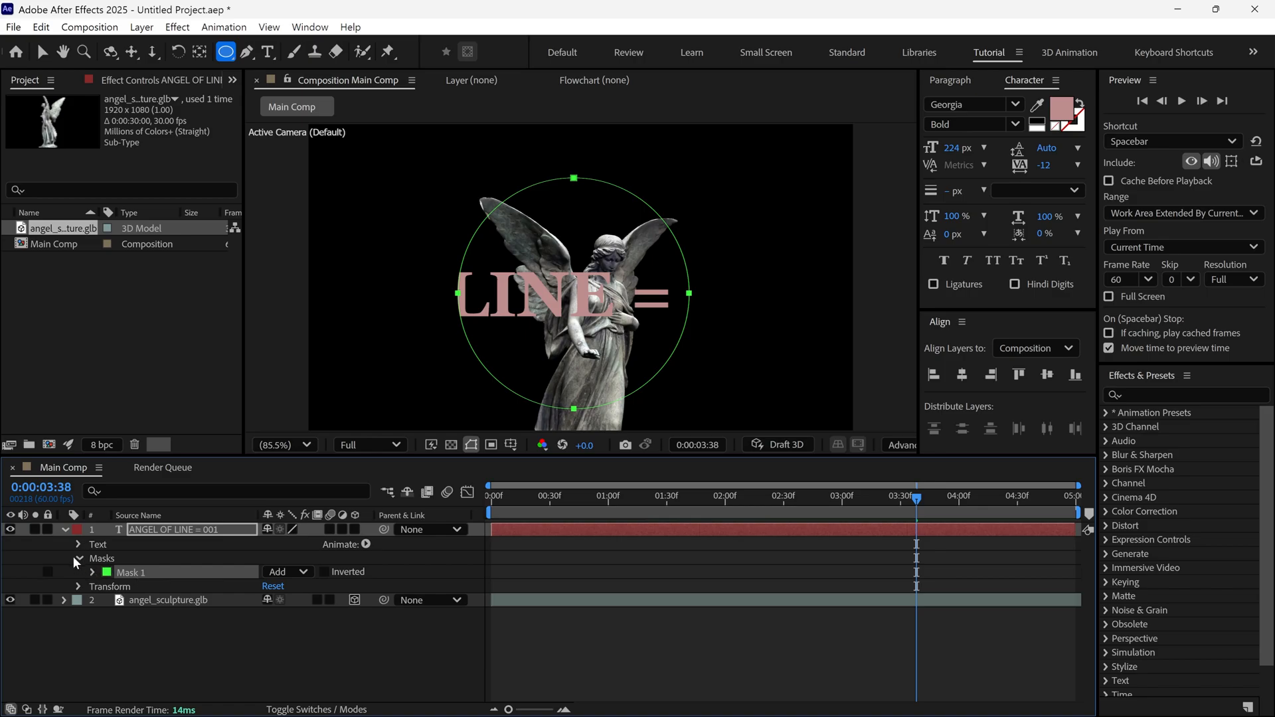
{"action": "left_click", "coordinate": [78, 545]}
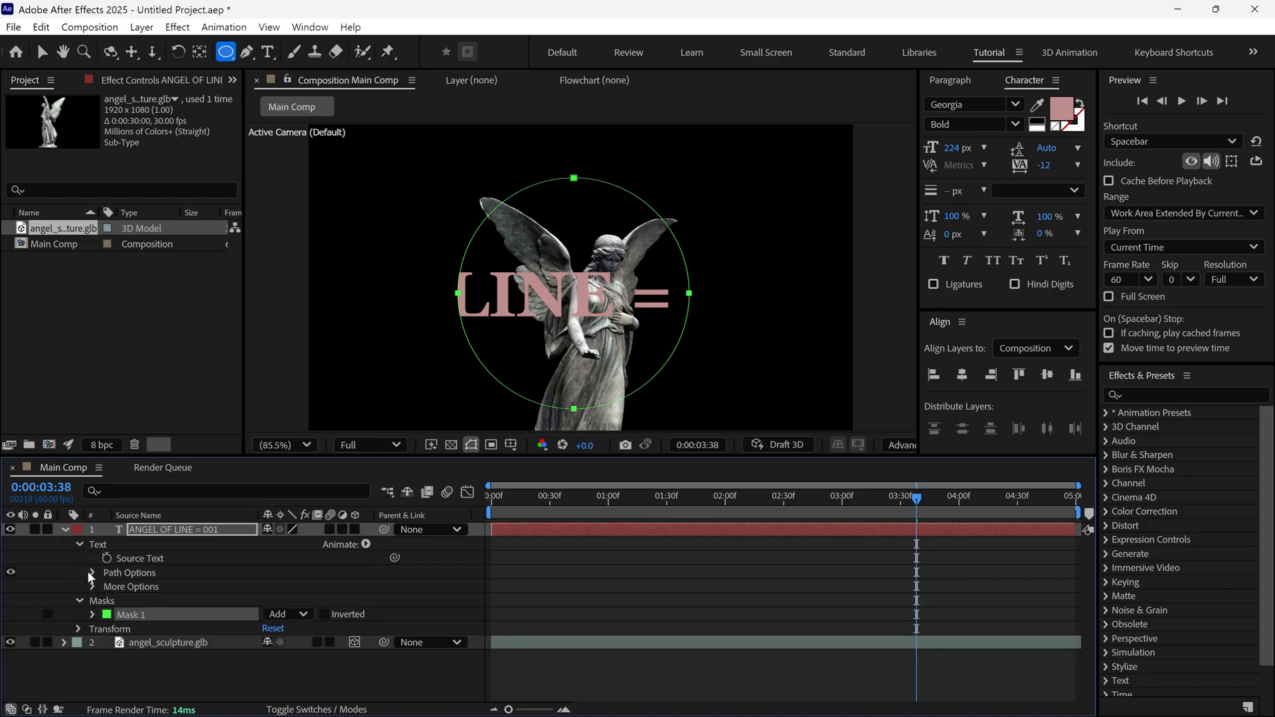
{"action": "left_click", "coordinate": [92, 572]}
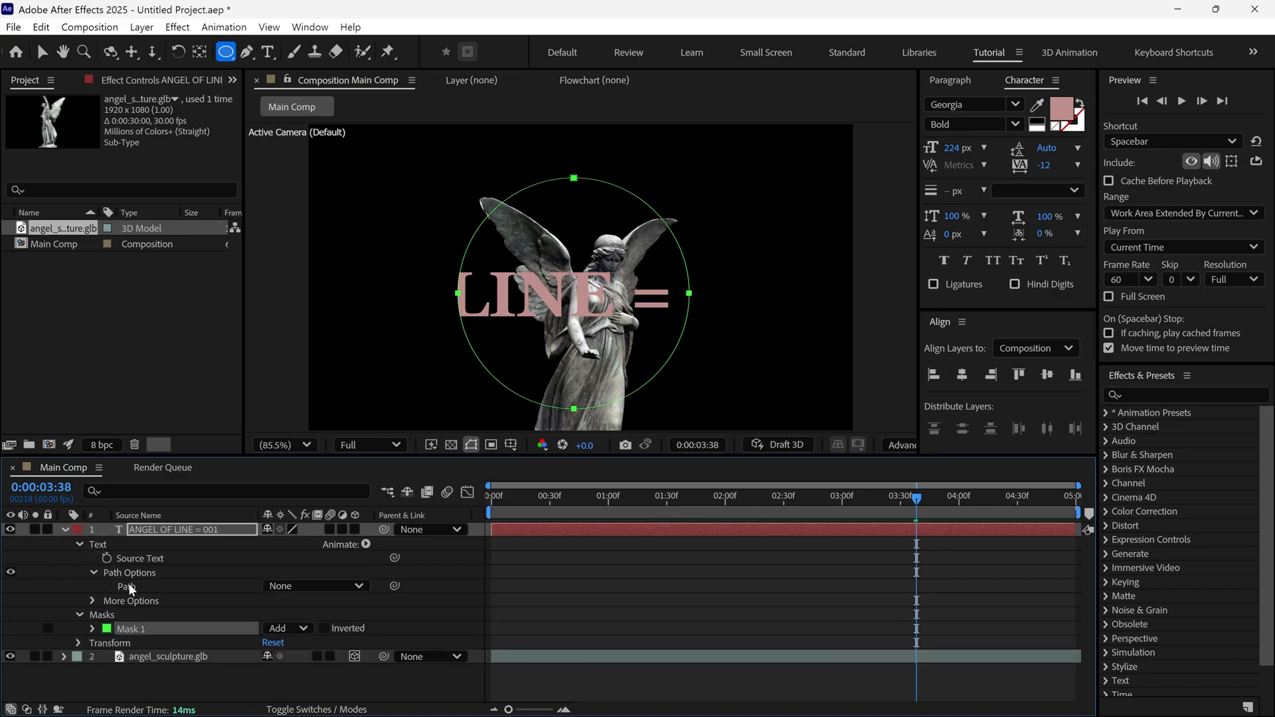
{"action": "left_click", "coordinate": [317, 586]}
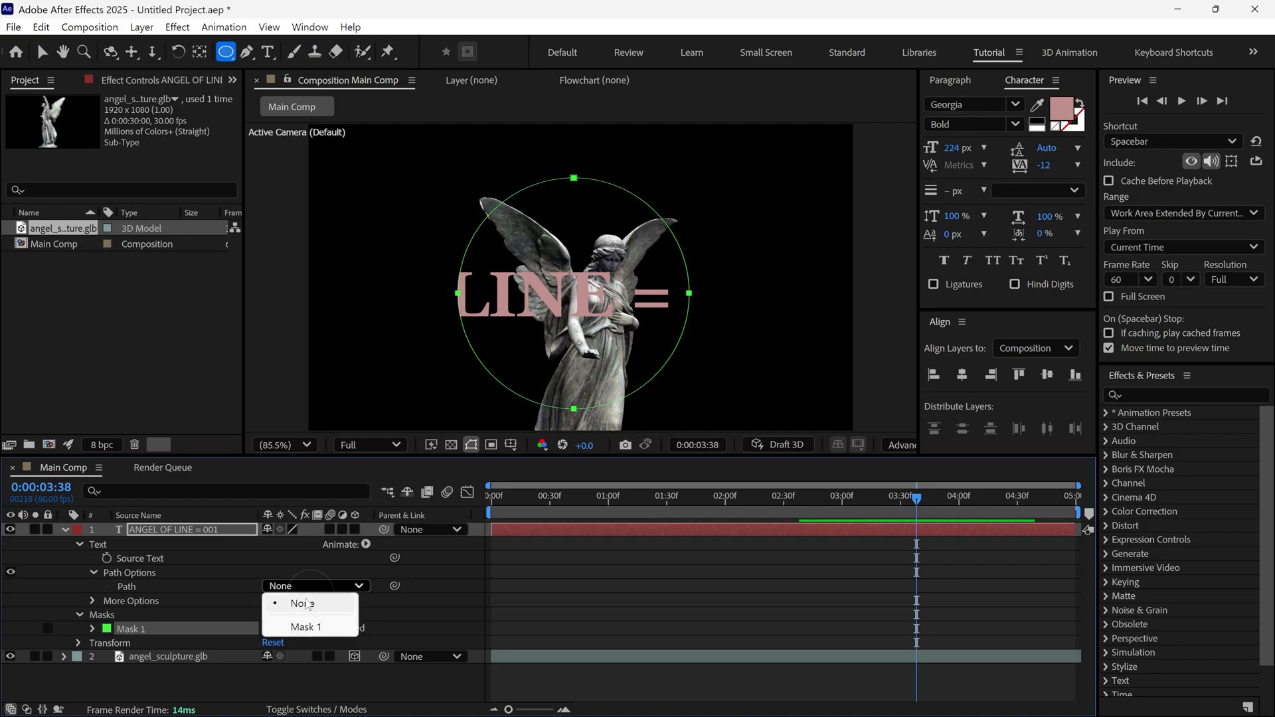
{"action": "left_click", "coordinate": [305, 626]}
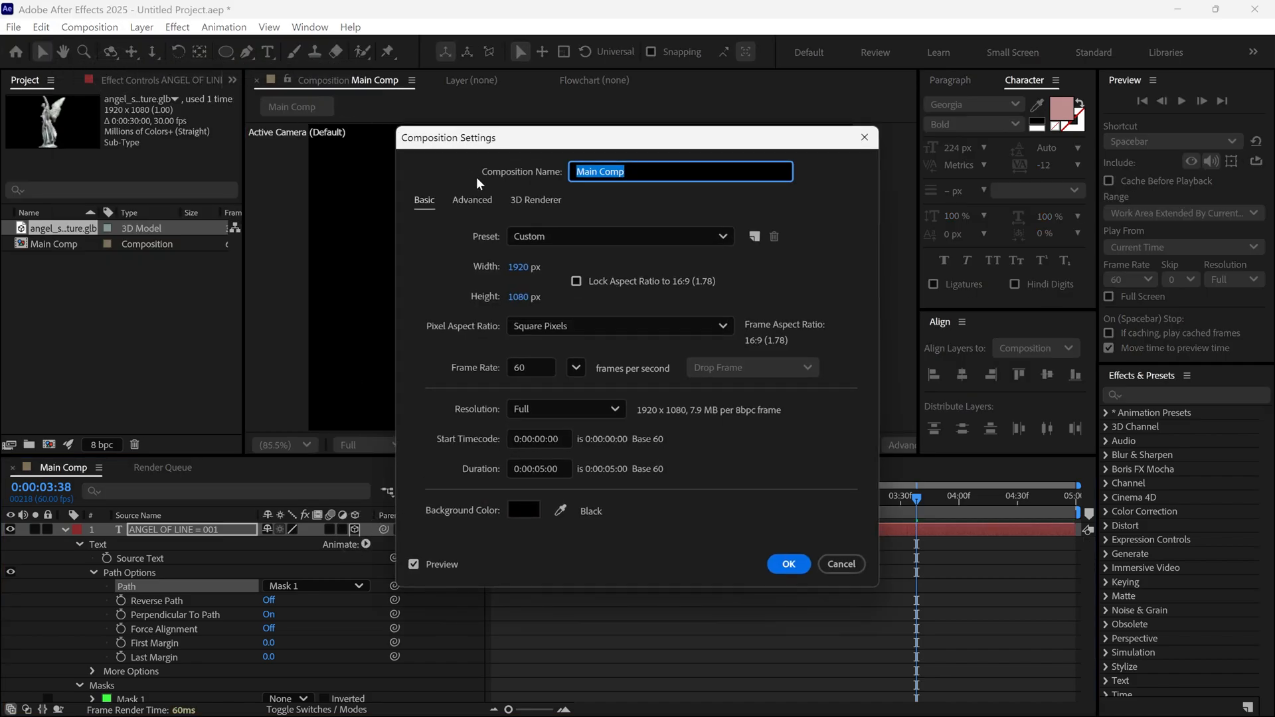
Set Main Comp's 3D renderer to Advanced 3D in Composition Settings.
{"action": "left_click", "coordinate": [535, 200]}
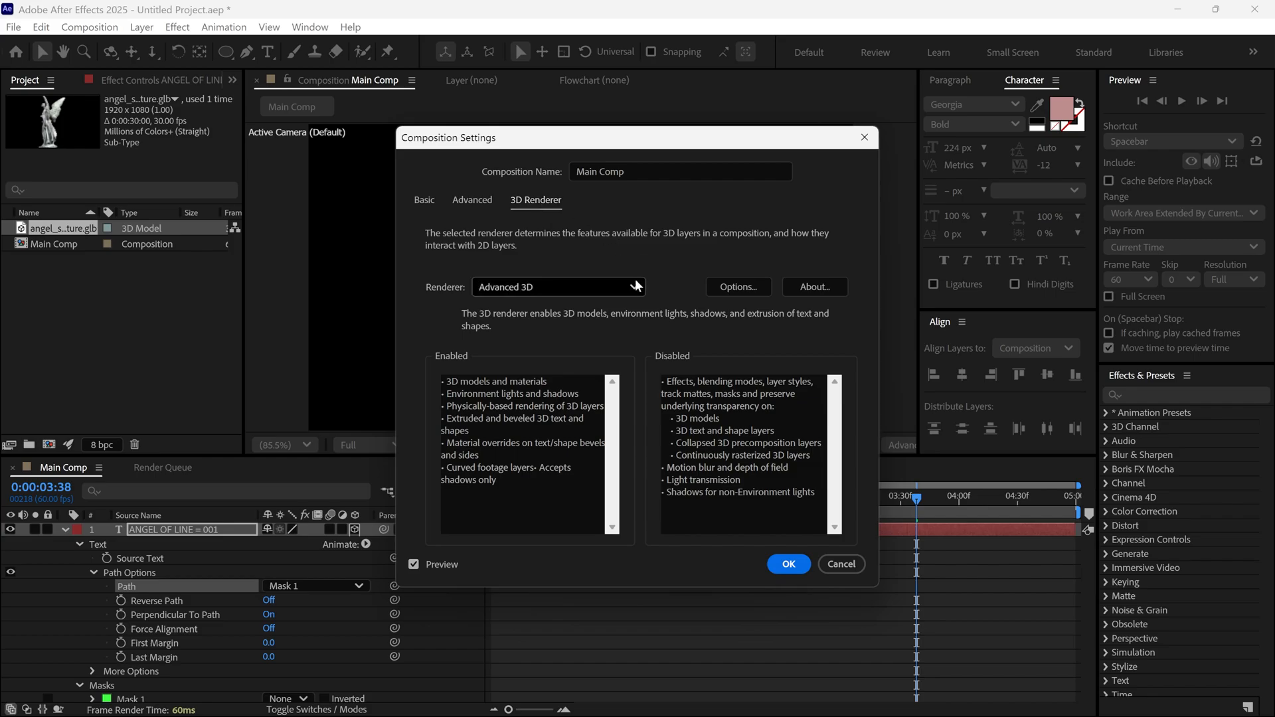
{"action": "left_click", "coordinate": [559, 287]}
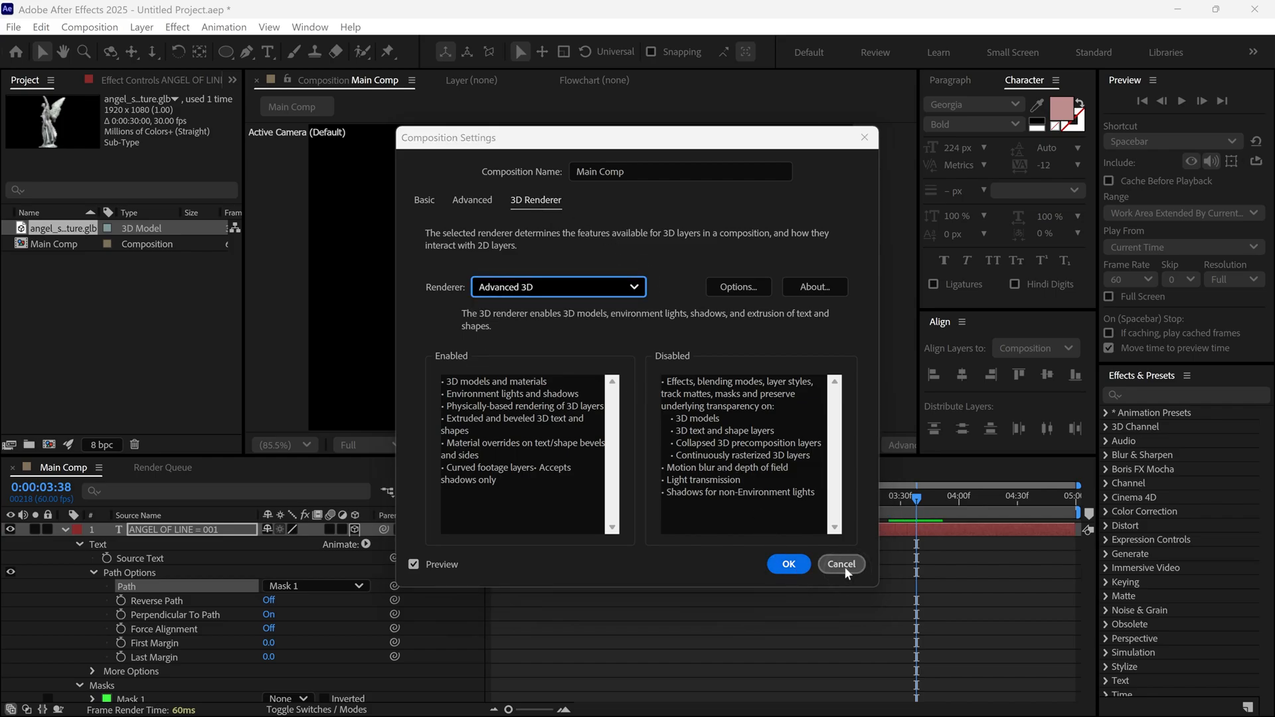
Add Animator 1 to the circular ANGEL OF LINE text layer.
{"action": "left_click", "coordinate": [841, 563]}
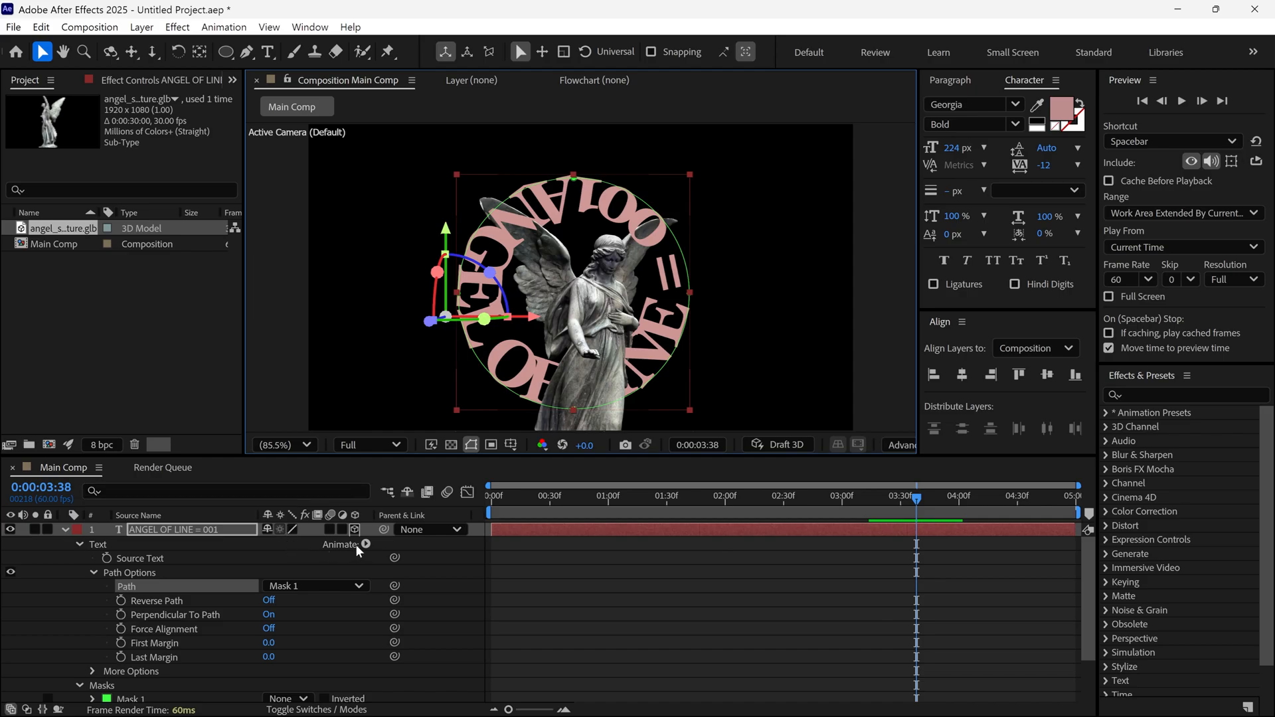
{"action": "left_click", "coordinate": [366, 545]}
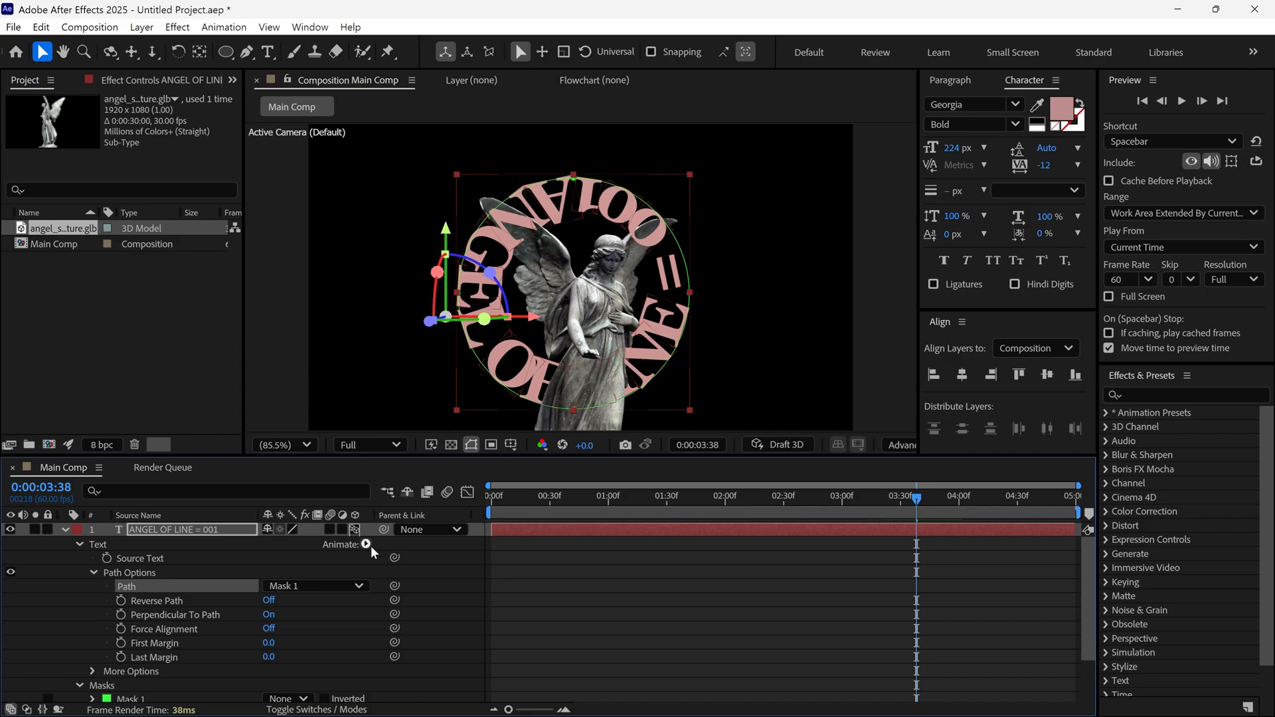
{"action": "left_click", "coordinate": [367, 545]}
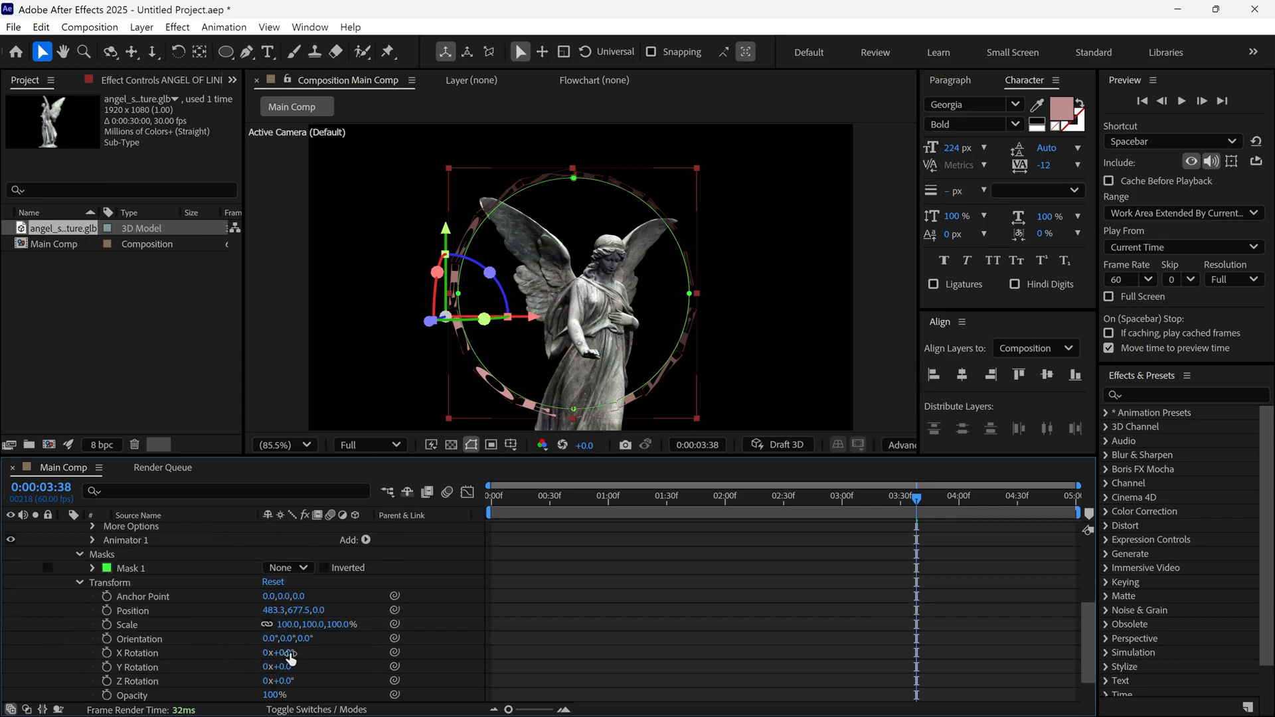
Set the text ring's X Rotation to about −64° so it circles the angel horizontally.
{"action": "left_click_drag", "start_coordinate": [279, 652], "coordinate": [292, 652]}
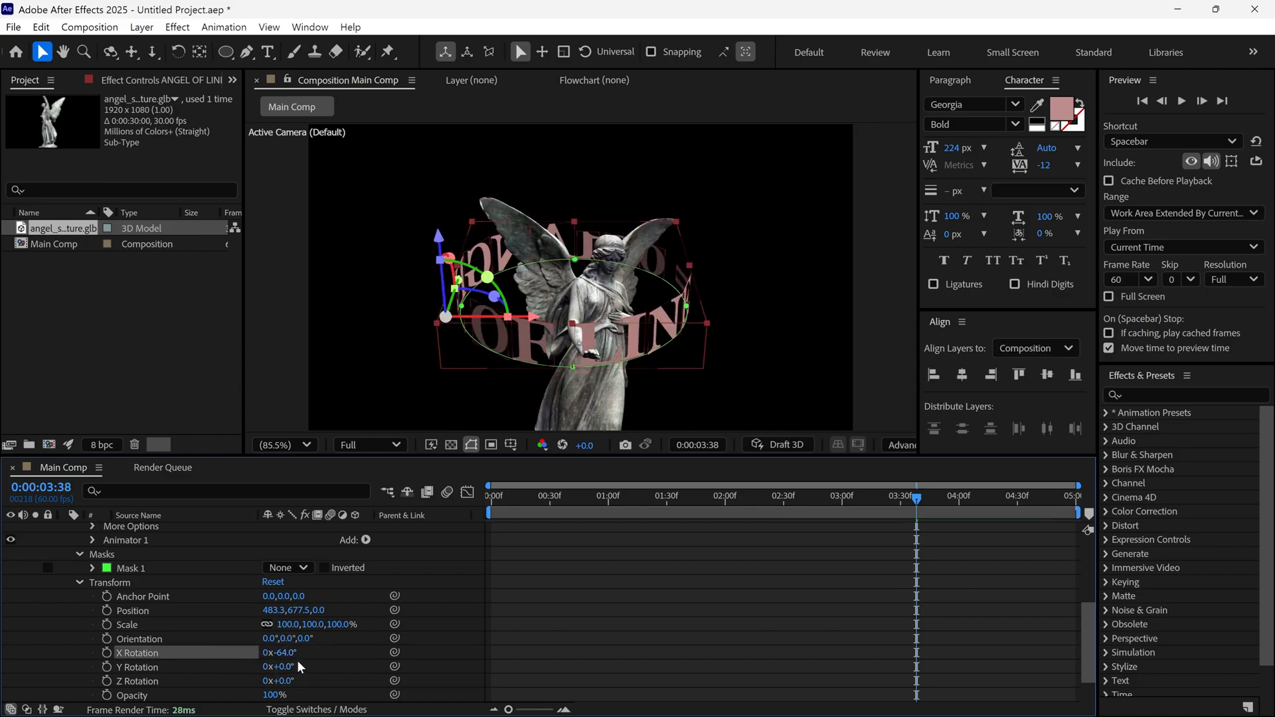
{"action": "mouse_move", "coordinate": [330, 595]}
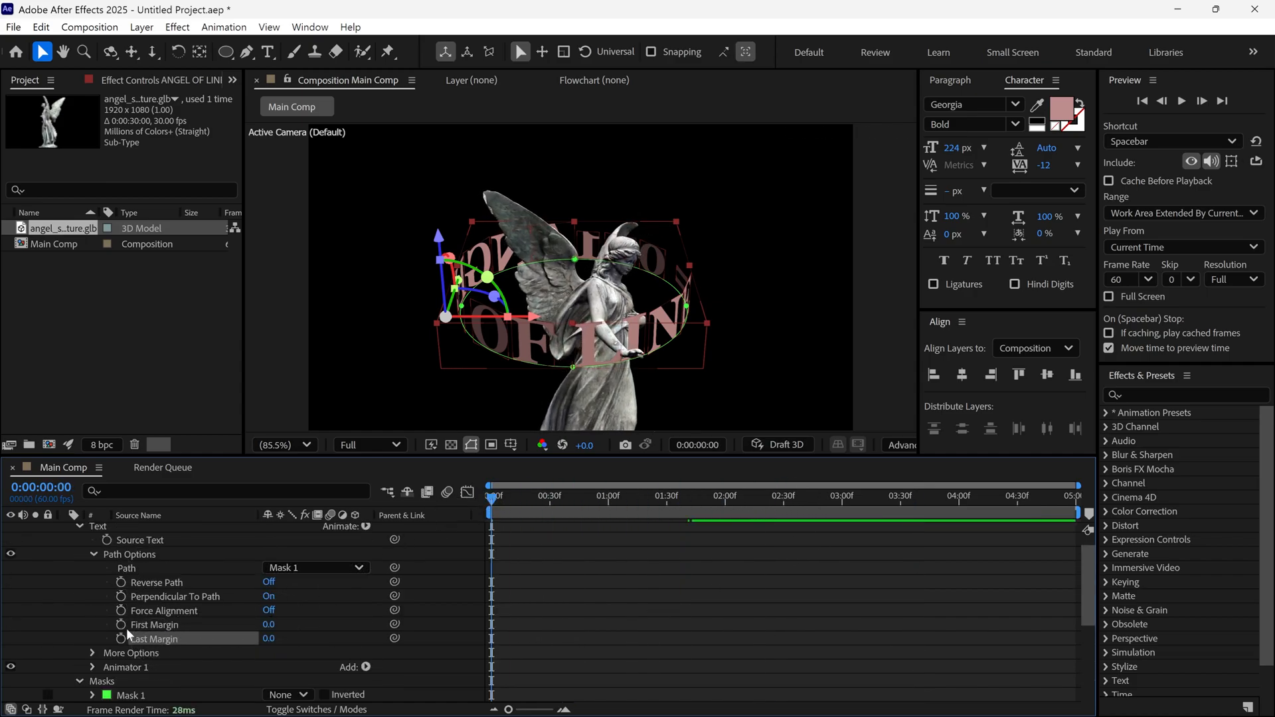
Keyframe Last Margin from its start value to -271 at the end so the letters circle the angel.
{"action": "left_click", "coordinate": [121, 639]}
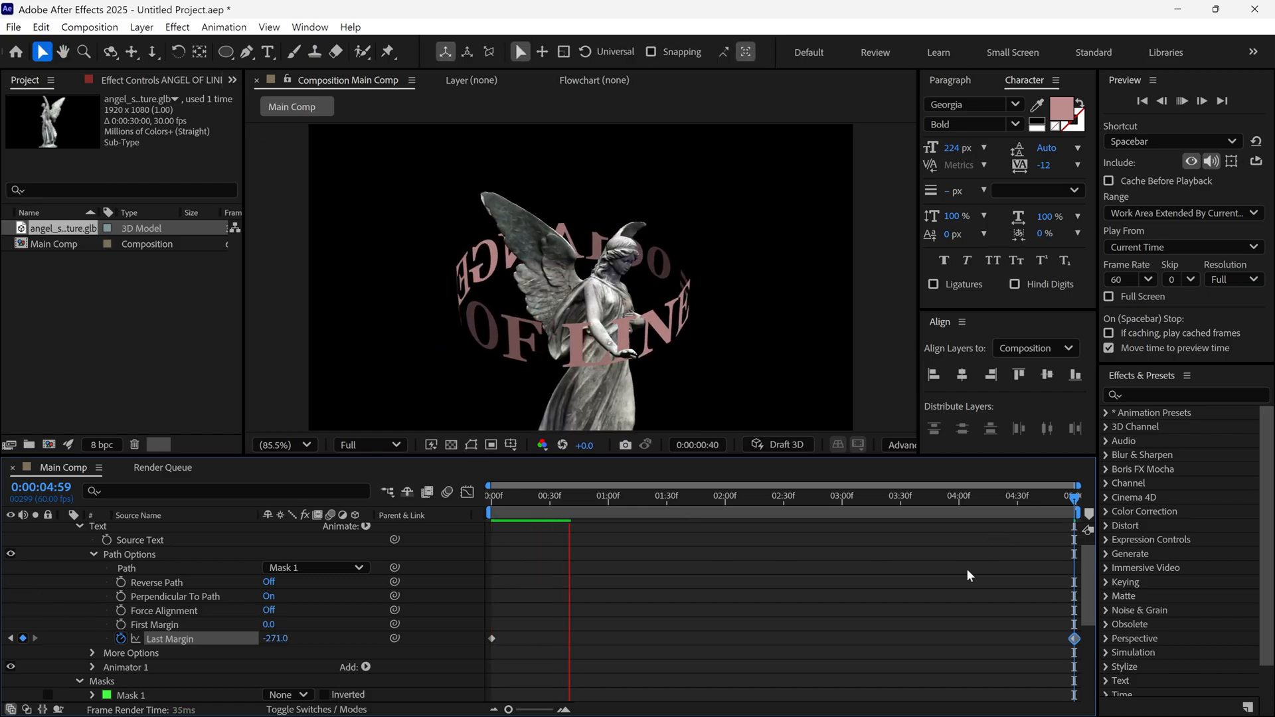
{"action": "left_click", "coordinate": [851, 496]}
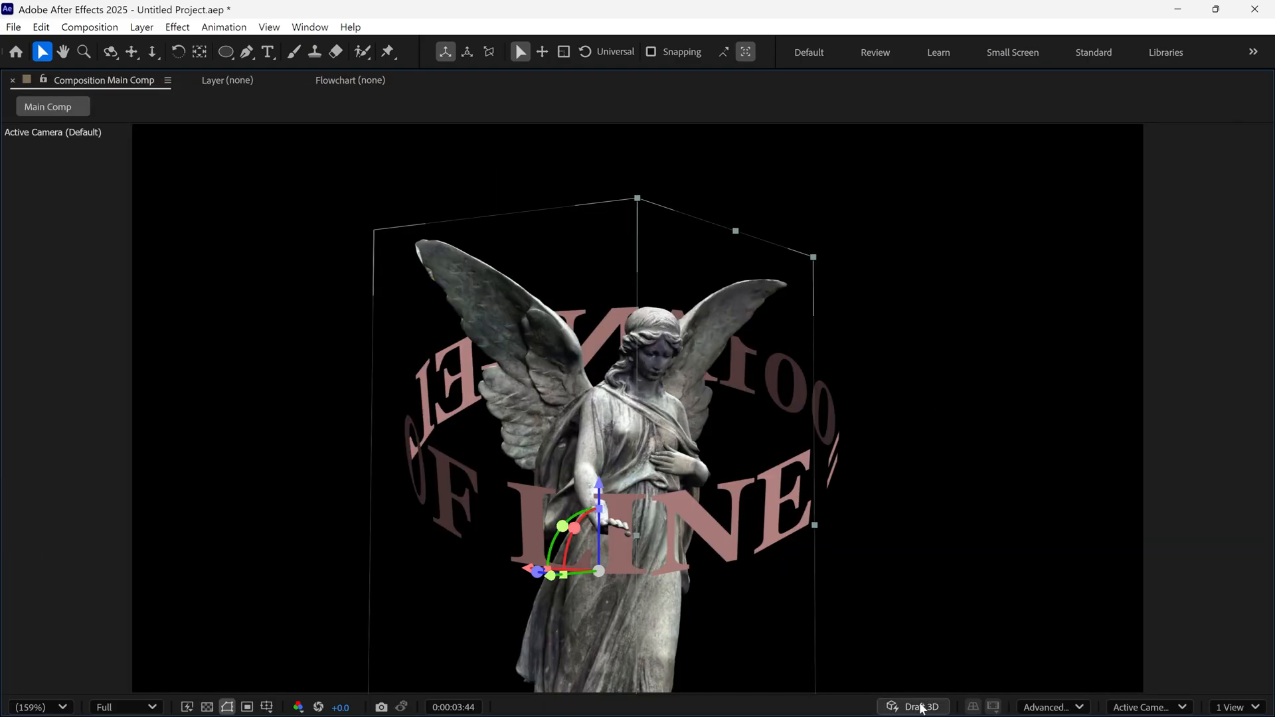
Enable Draft 3D and orbit the camera to check the ring text from above.
{"action": "left_click", "coordinate": [912, 705]}
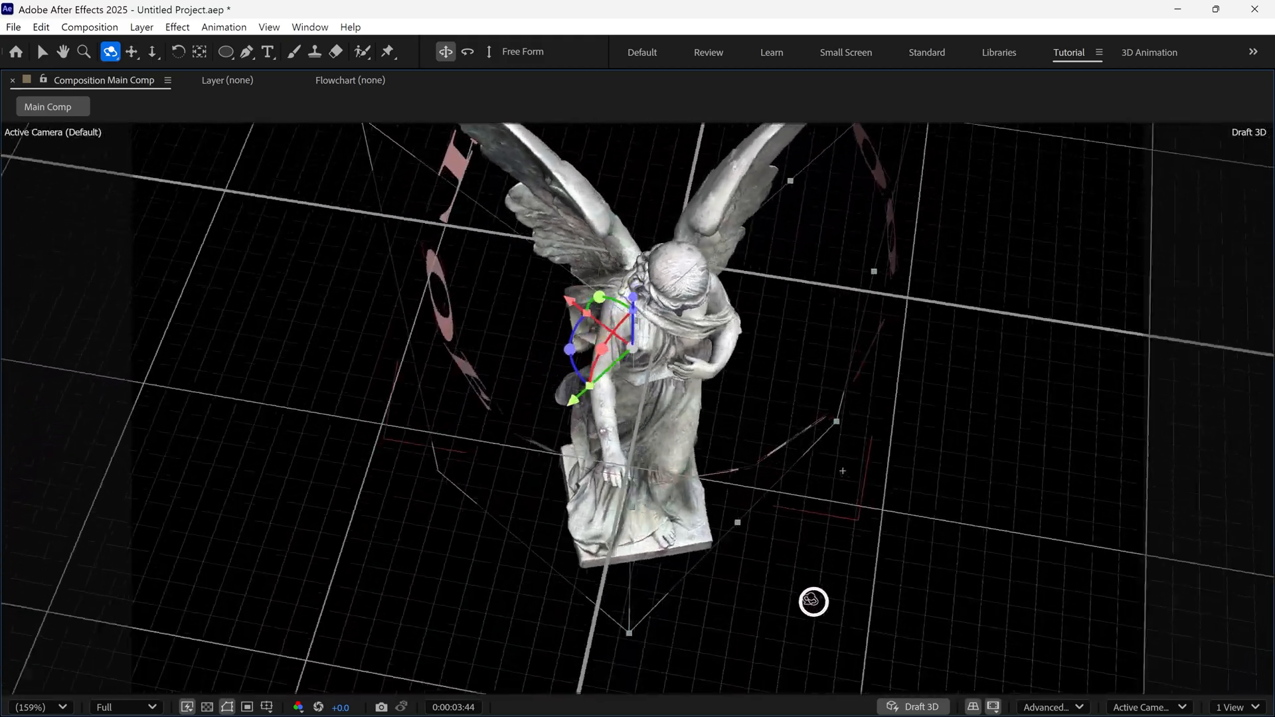
{"action": "left_click_drag", "start_coordinate": [813, 602], "coordinate": [849, 506]}
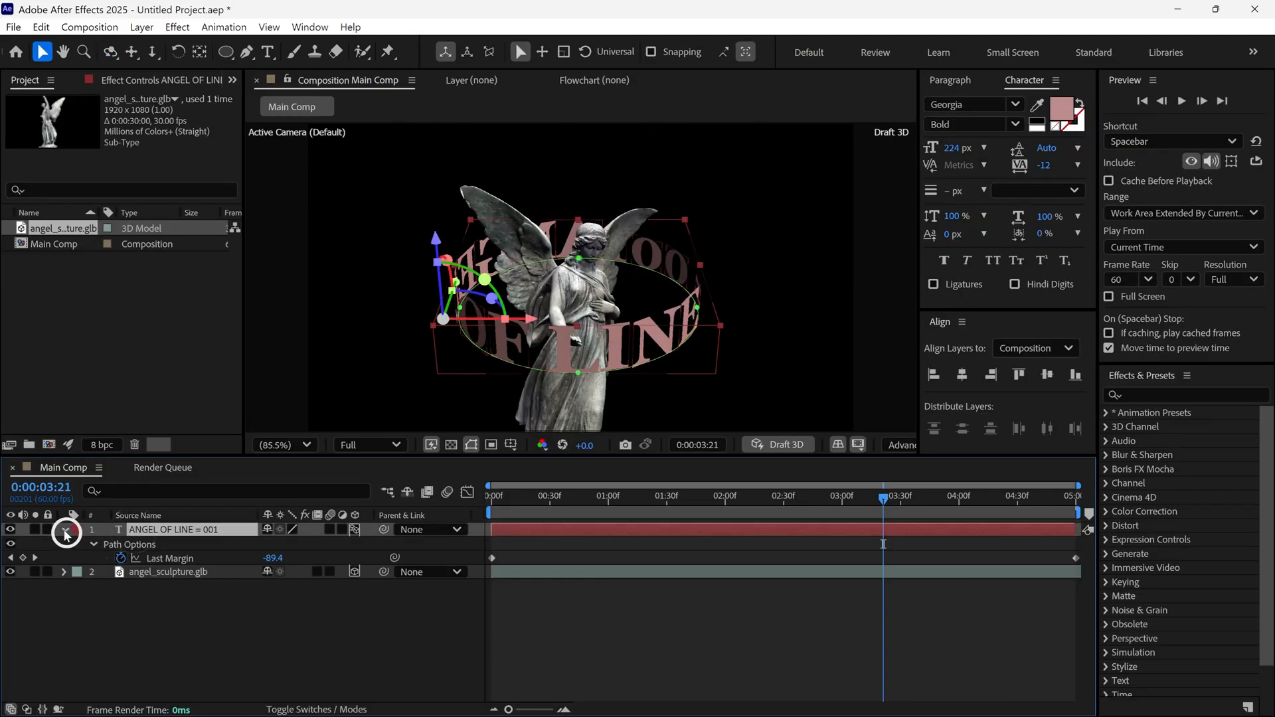
Give the ring text an Extrusion Depth of 31 and a bright red F61E1E fill.
{"action": "left_click", "coordinate": [67, 530]}
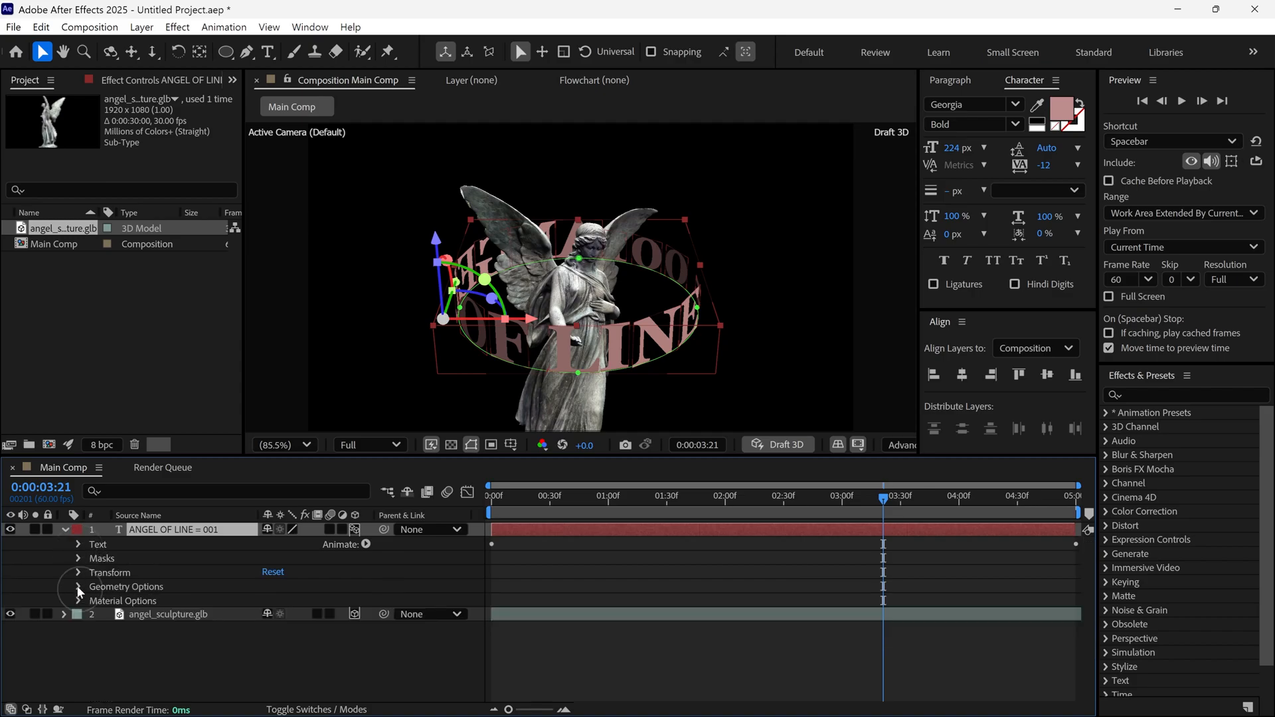
{"action": "left_click", "coordinate": [77, 586]}
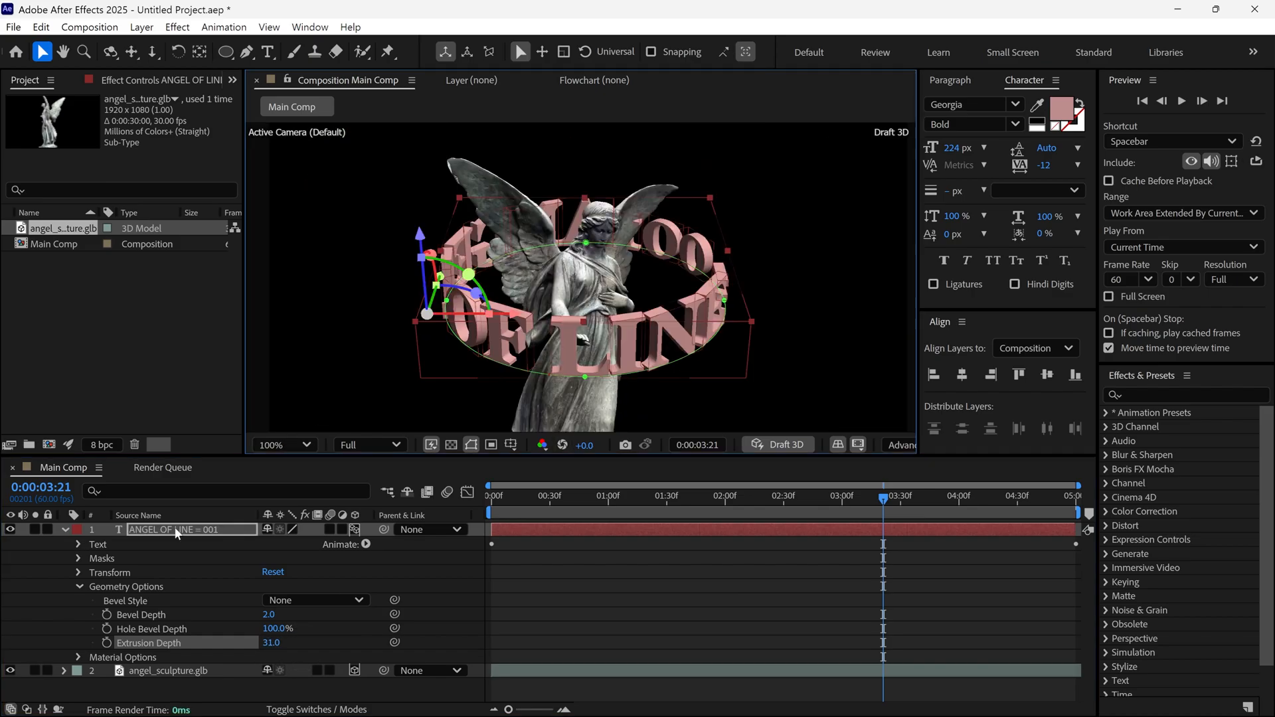
{"action": "left_click", "coordinate": [1069, 114]}
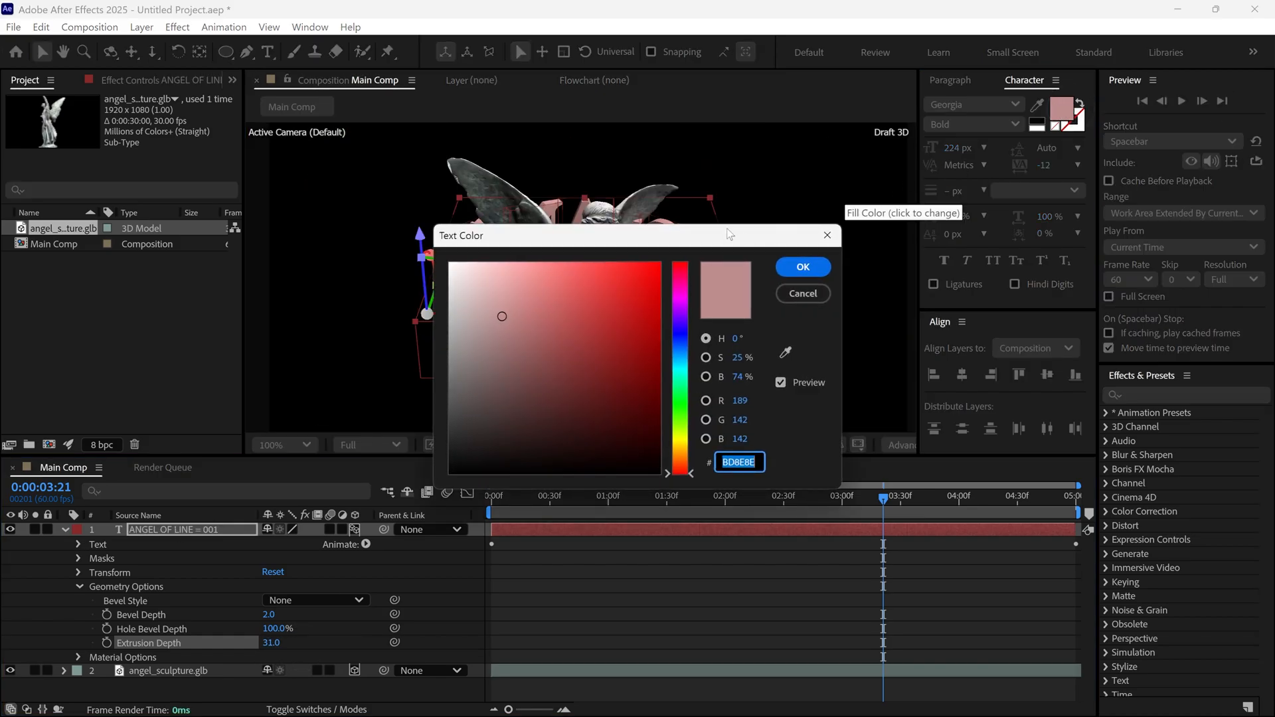
{"action": "left_click", "coordinate": [860, 246]}
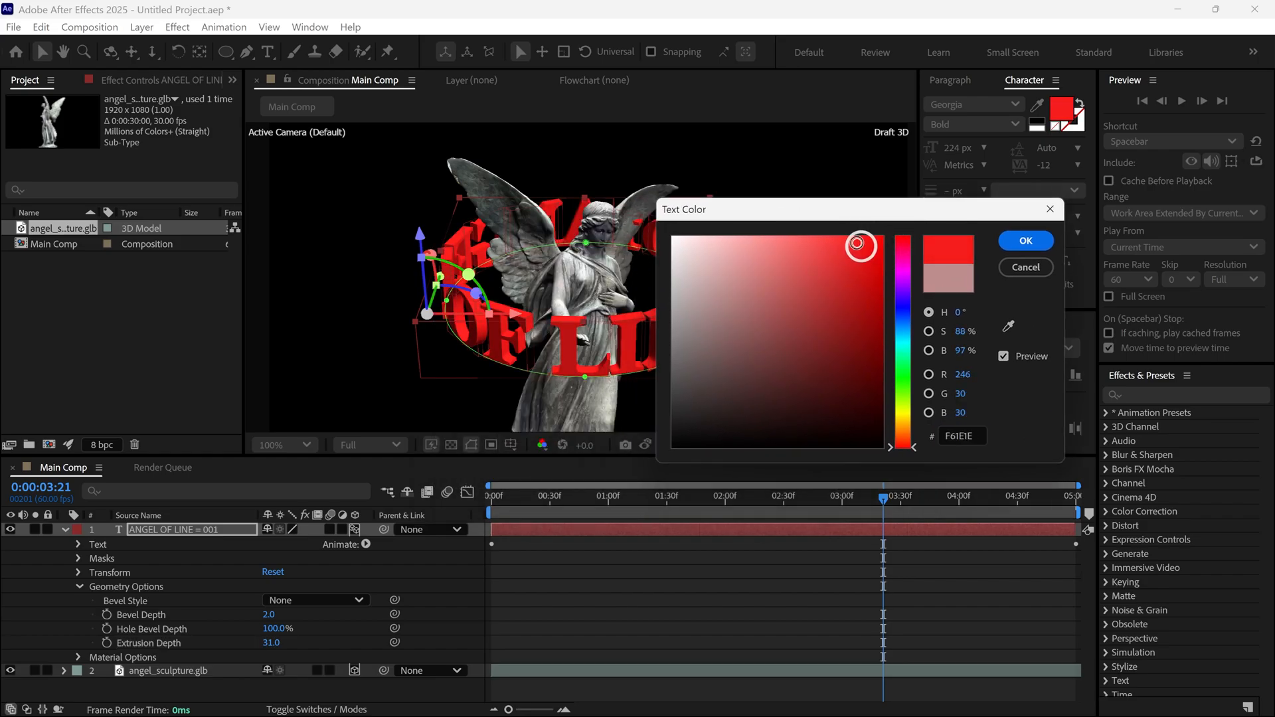
{"action": "left_click", "coordinate": [1025, 240]}
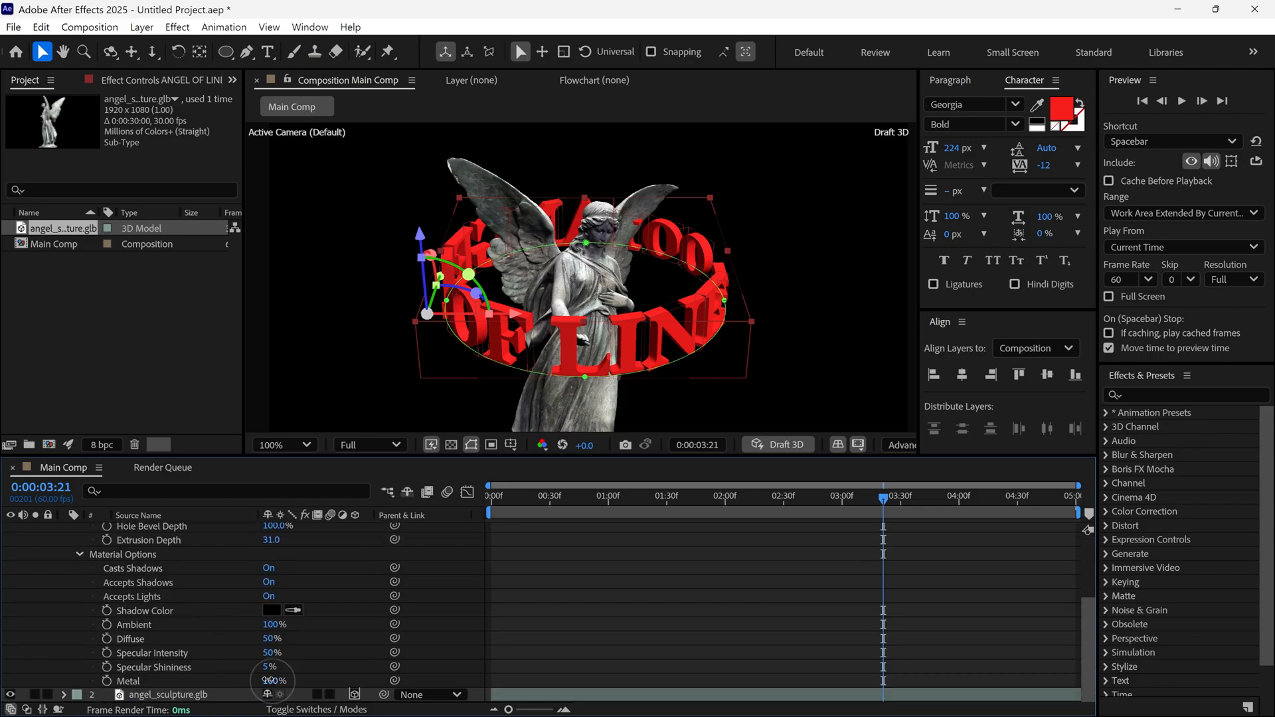
Set the text material's Metal fully up and Specular Shininess to 52%.
{"action": "left_click_drag", "start_coordinate": [275, 681], "coordinate": [220, 680]}
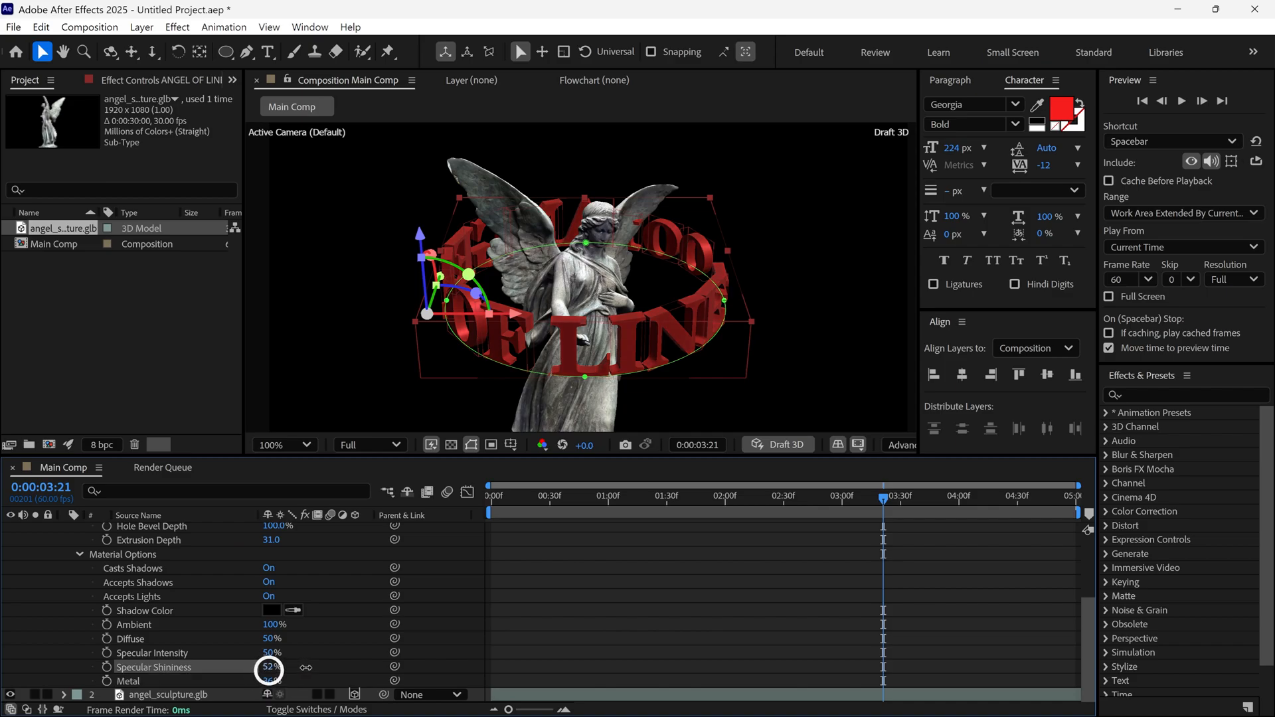
{"action": "left_click_drag", "start_coordinate": [268, 666], "coordinate": [282, 667]}
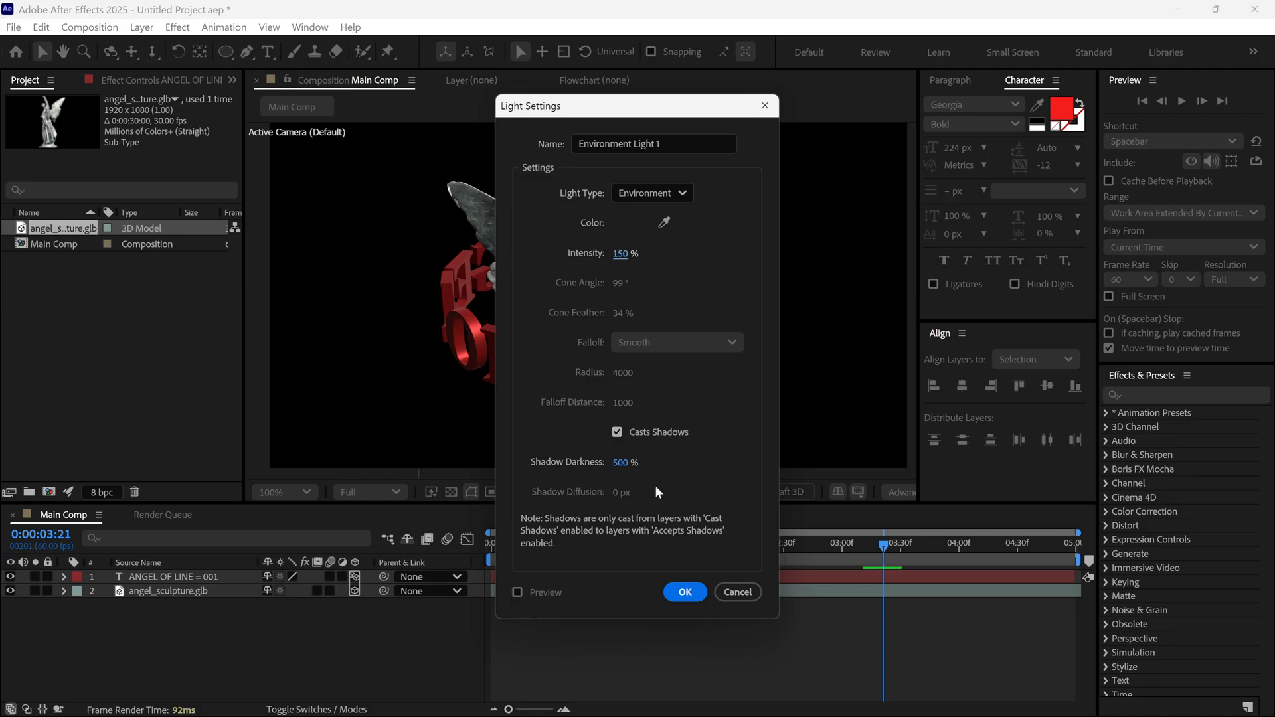
Create Environment Light 1 at 150% intensity with Casts Shadows enabled.
{"action": "left_click", "coordinate": [616, 432]}
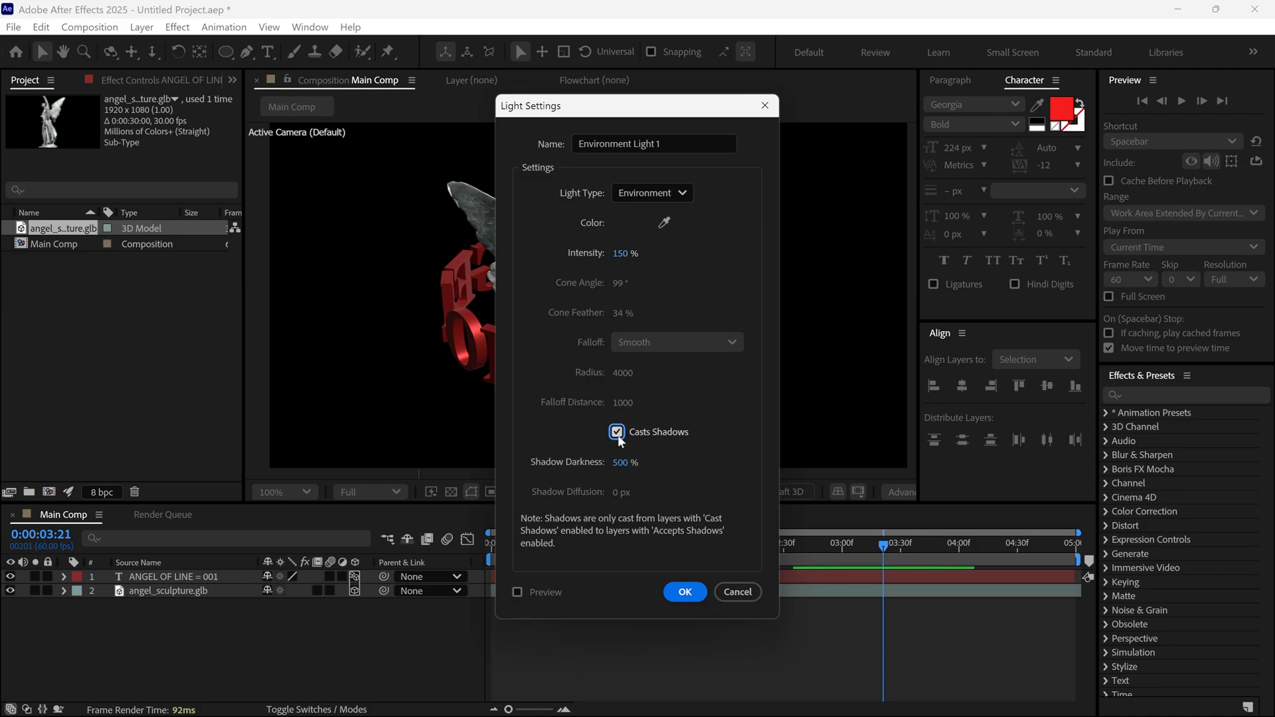
{"action": "left_click", "coordinate": [683, 591]}
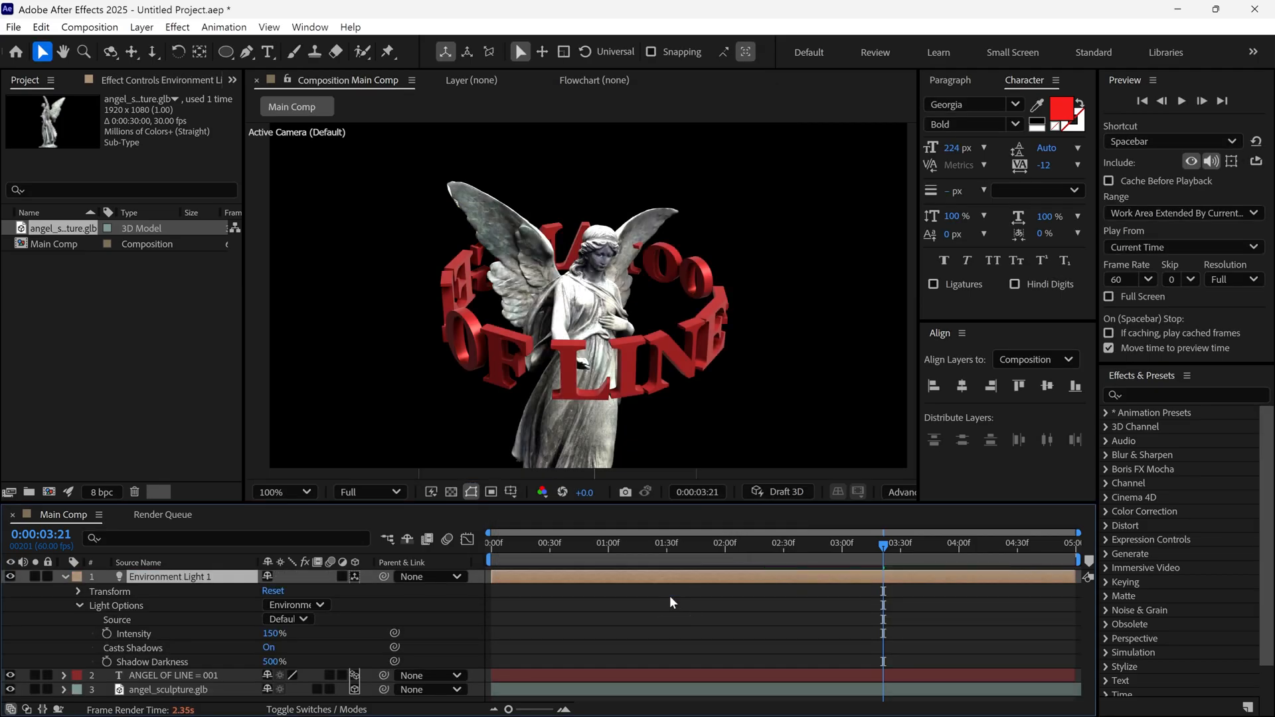
Rotate Environment Light 1 to 245° on Y so the statue is lit from another side.
{"action": "left_click", "coordinate": [283, 491]}
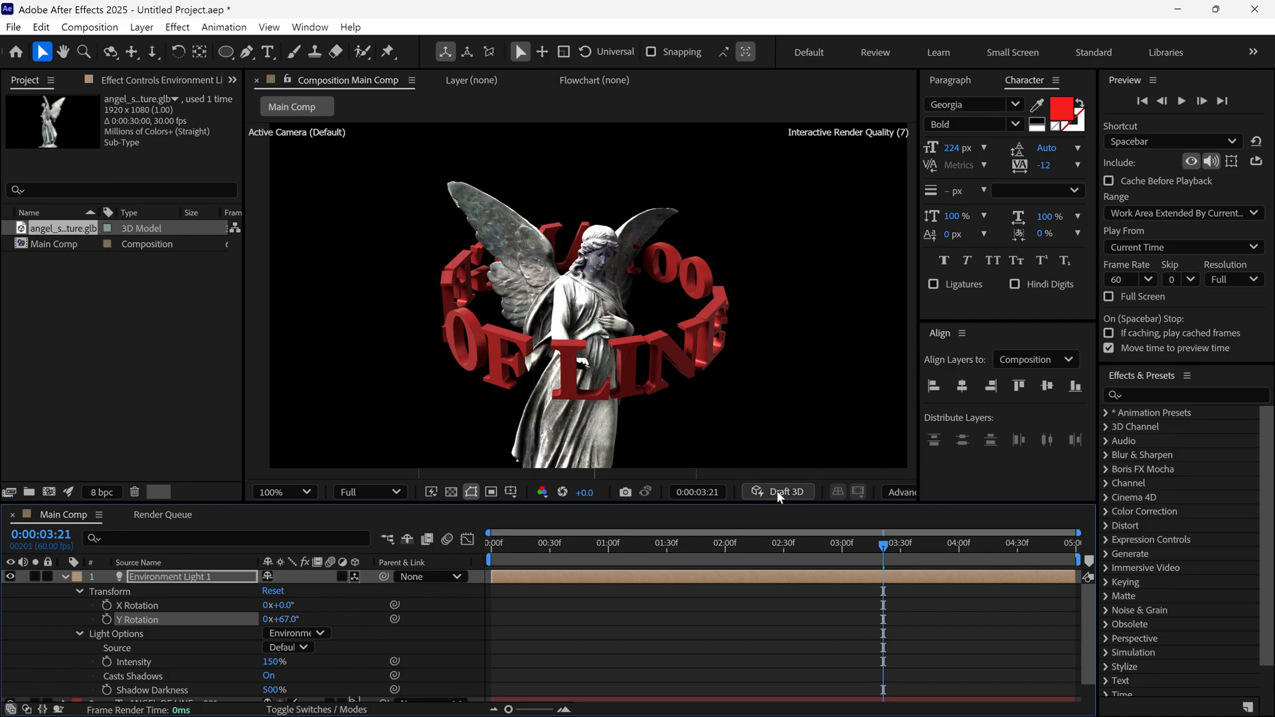
{"action": "left_click", "coordinate": [779, 491]}
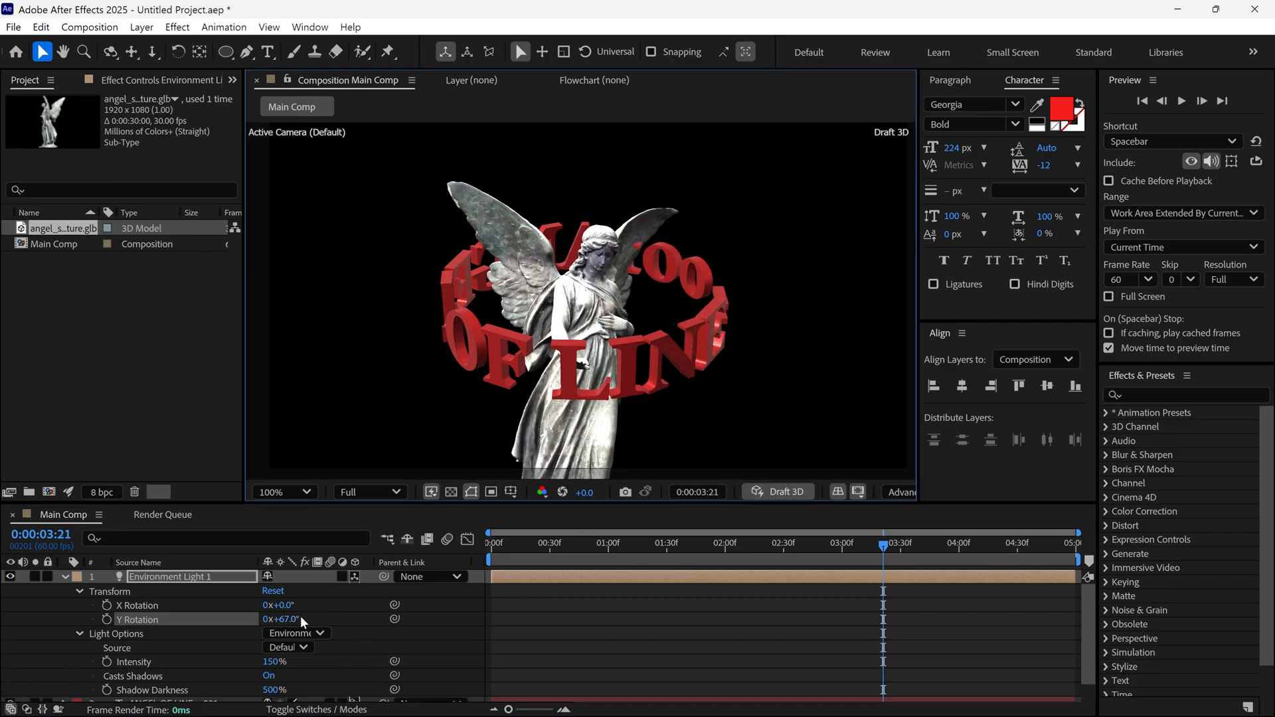
{"action": "left_click_drag", "start_coordinate": [302, 619], "coordinate": [269, 619]}
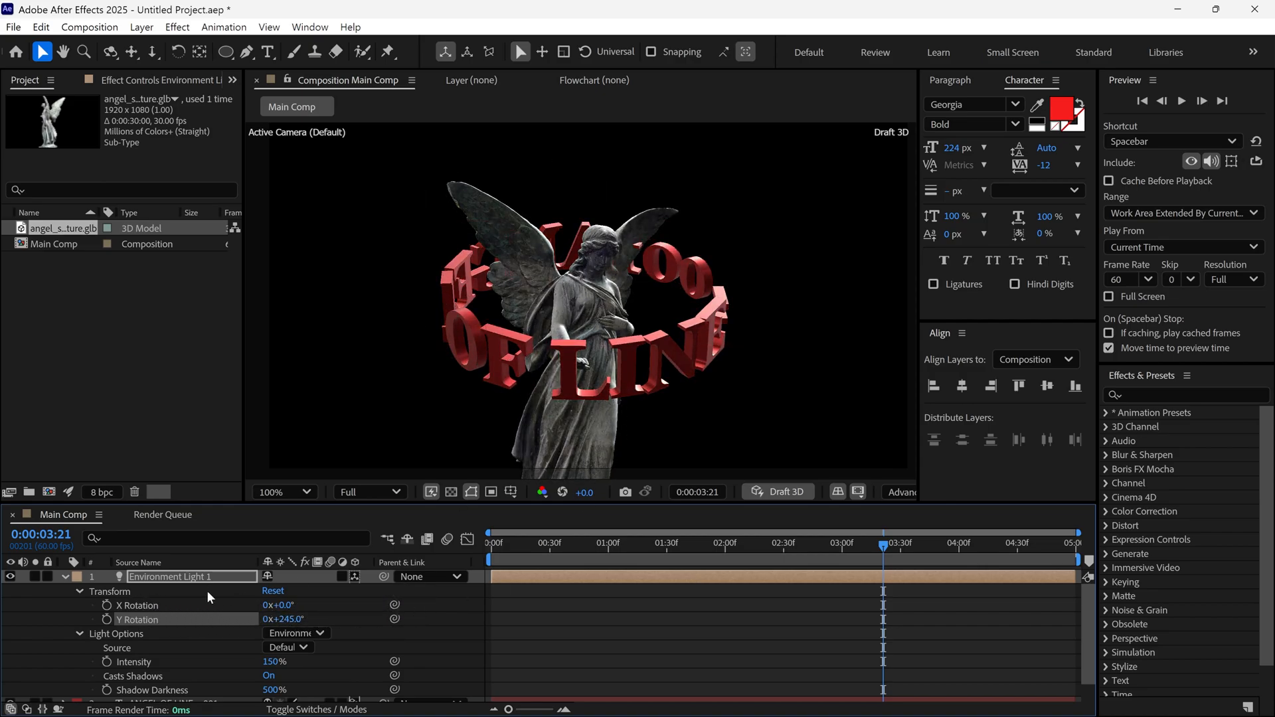
{"action": "right_click", "coordinate": [292, 424]}
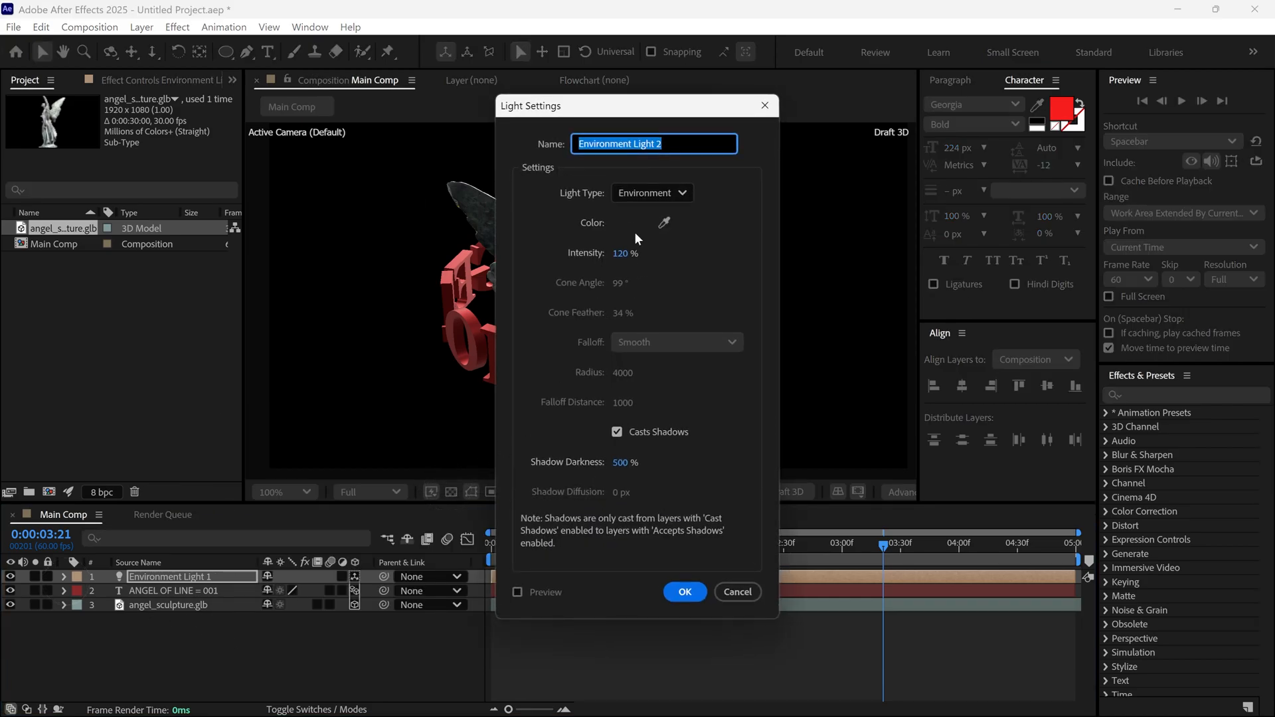
Create Point Light 1 as a Point type with warm white FFF1E3 colour at 120% intensity.
{"action": "left_click", "coordinate": [651, 193]}
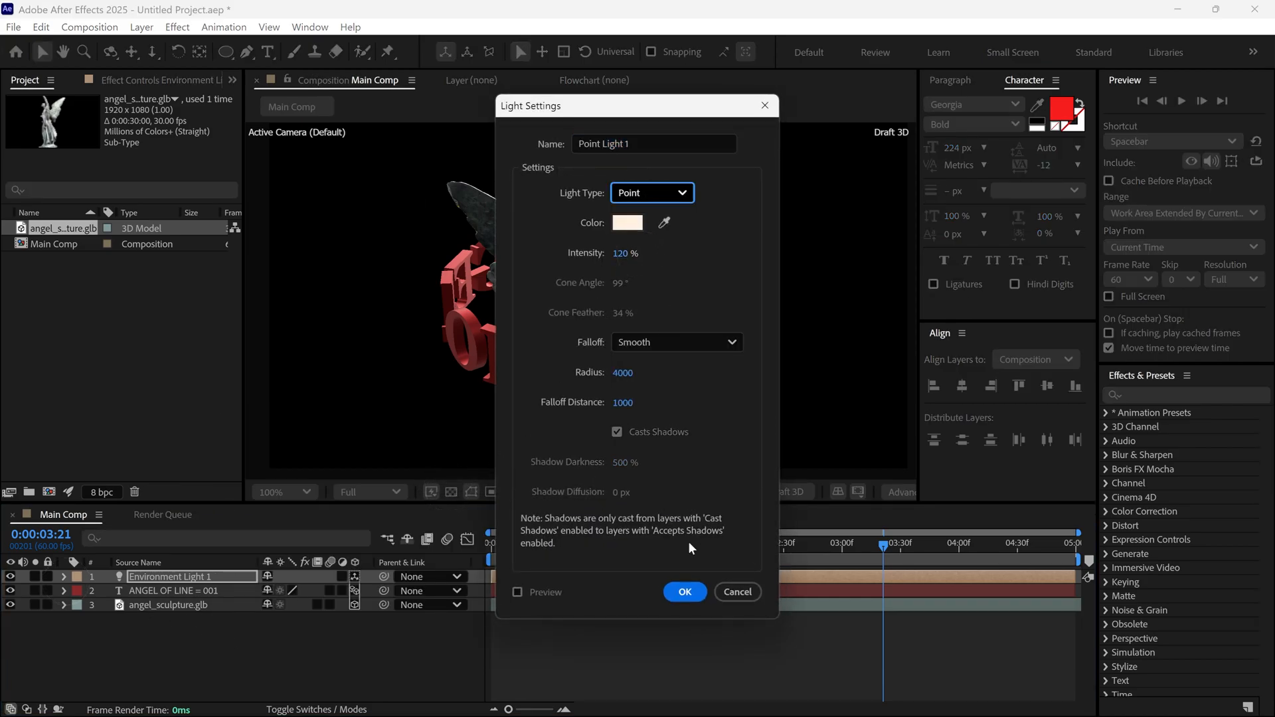
{"action": "left_click", "coordinate": [627, 222]}
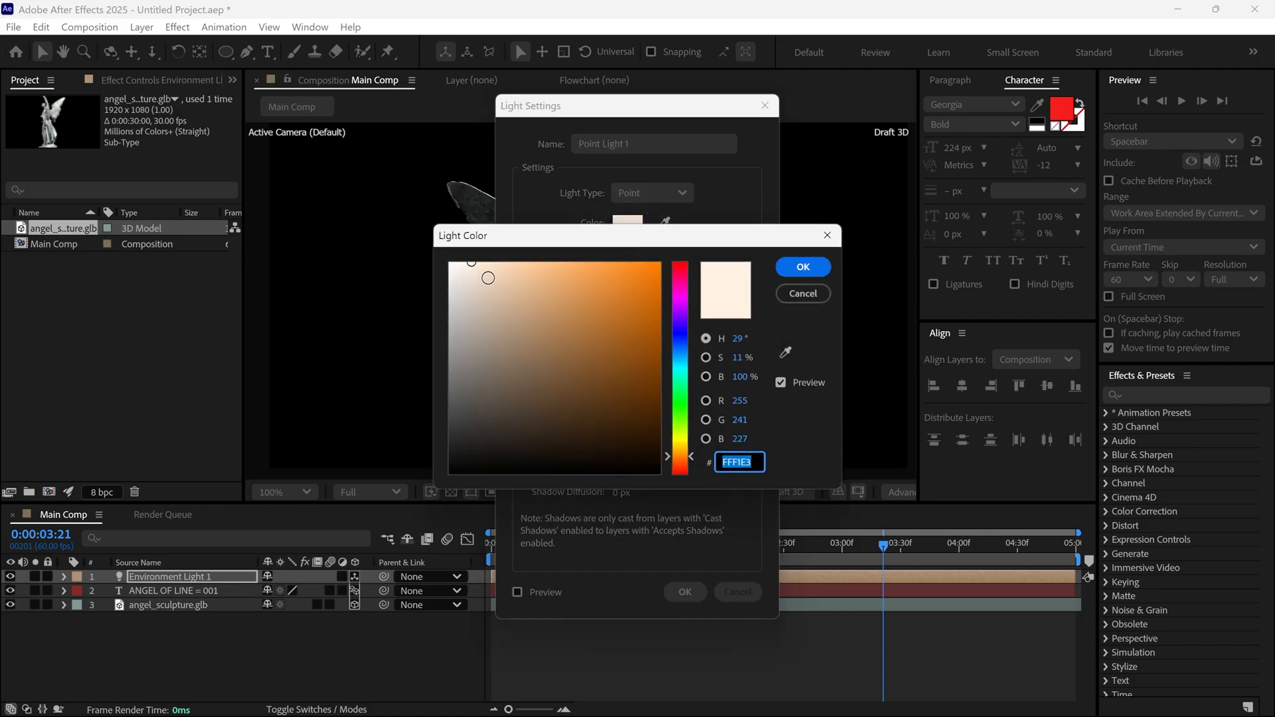
{"action": "left_click", "coordinate": [801, 267]}
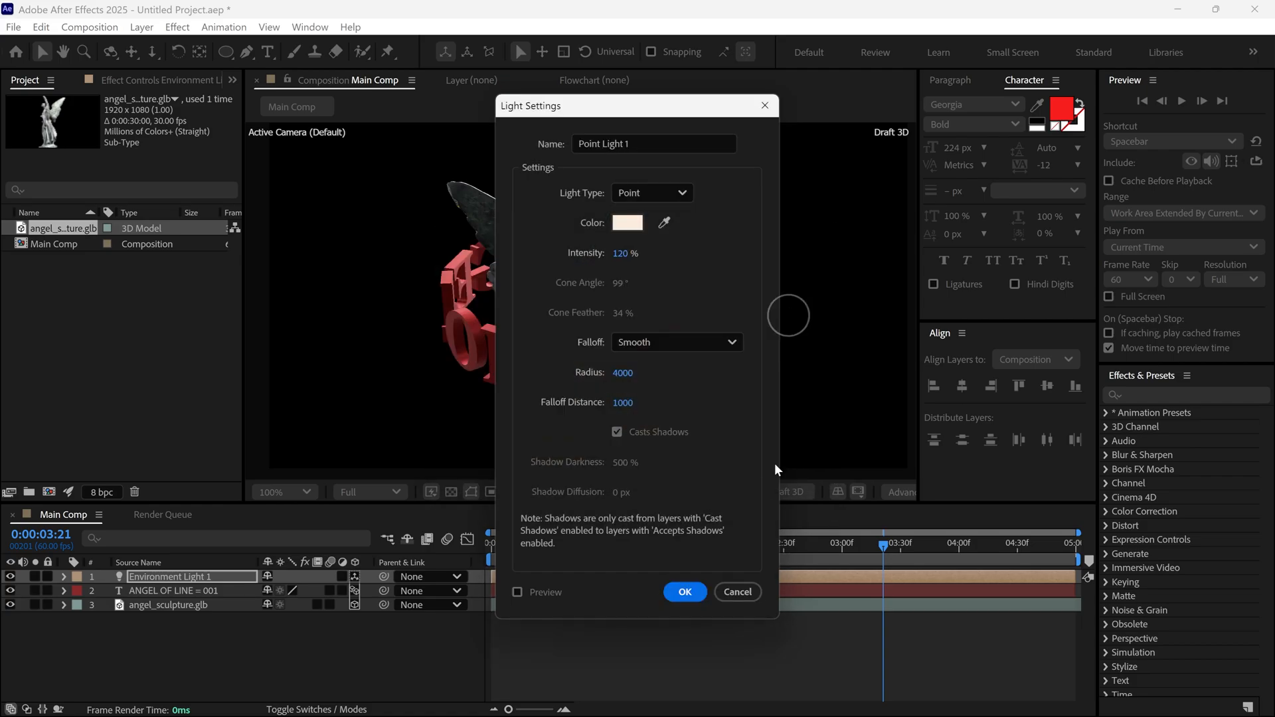
{"action": "left_click", "coordinate": [685, 591]}
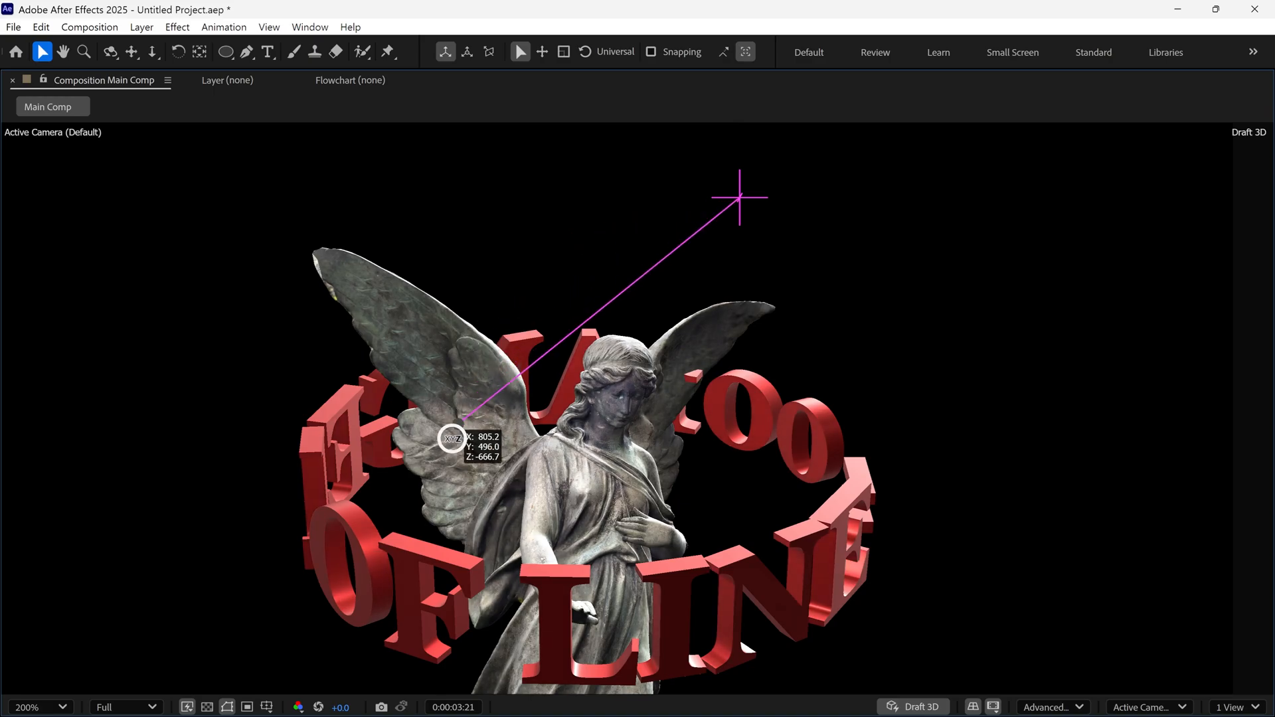
Place the point light above the statue and keyframe its Position to sweep to 2056.2, -207.5 by the end.
{"action": "left_click_drag", "start_coordinate": [451, 440], "coordinate": [639, 234]}
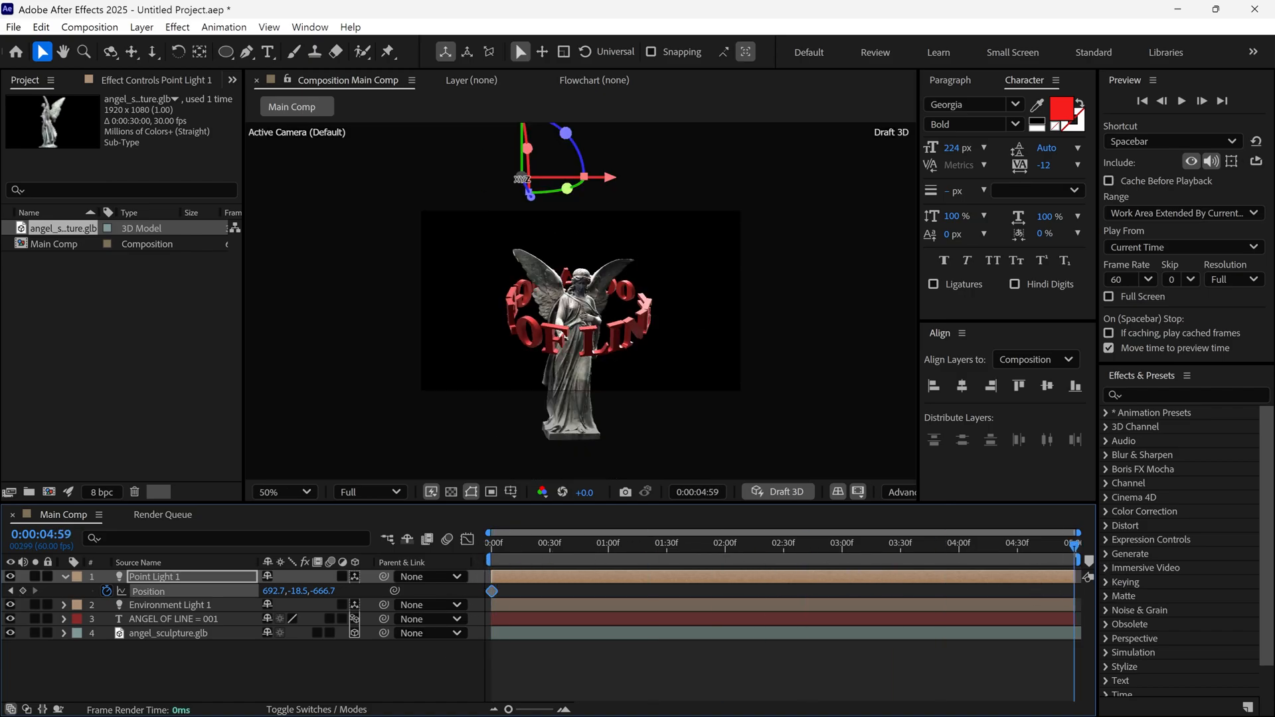
{"action": "left_click", "coordinate": [908, 542]}
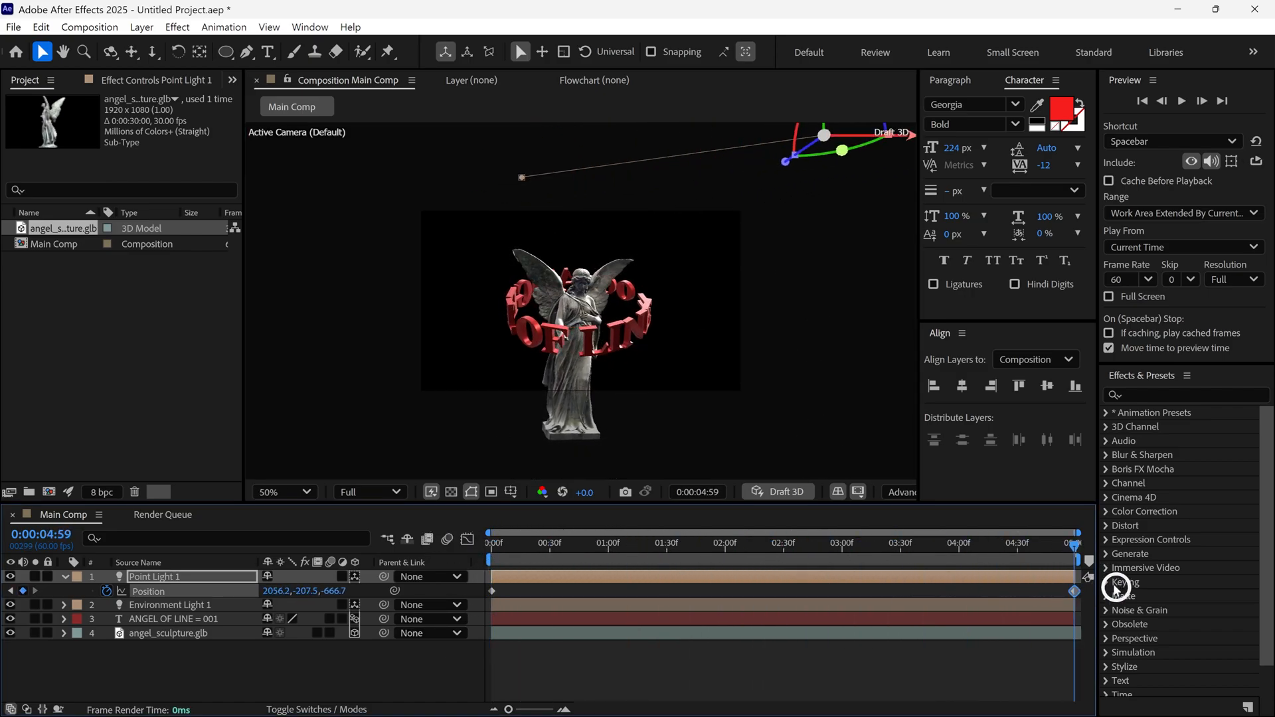
{"action": "left_click", "coordinate": [170, 604]}
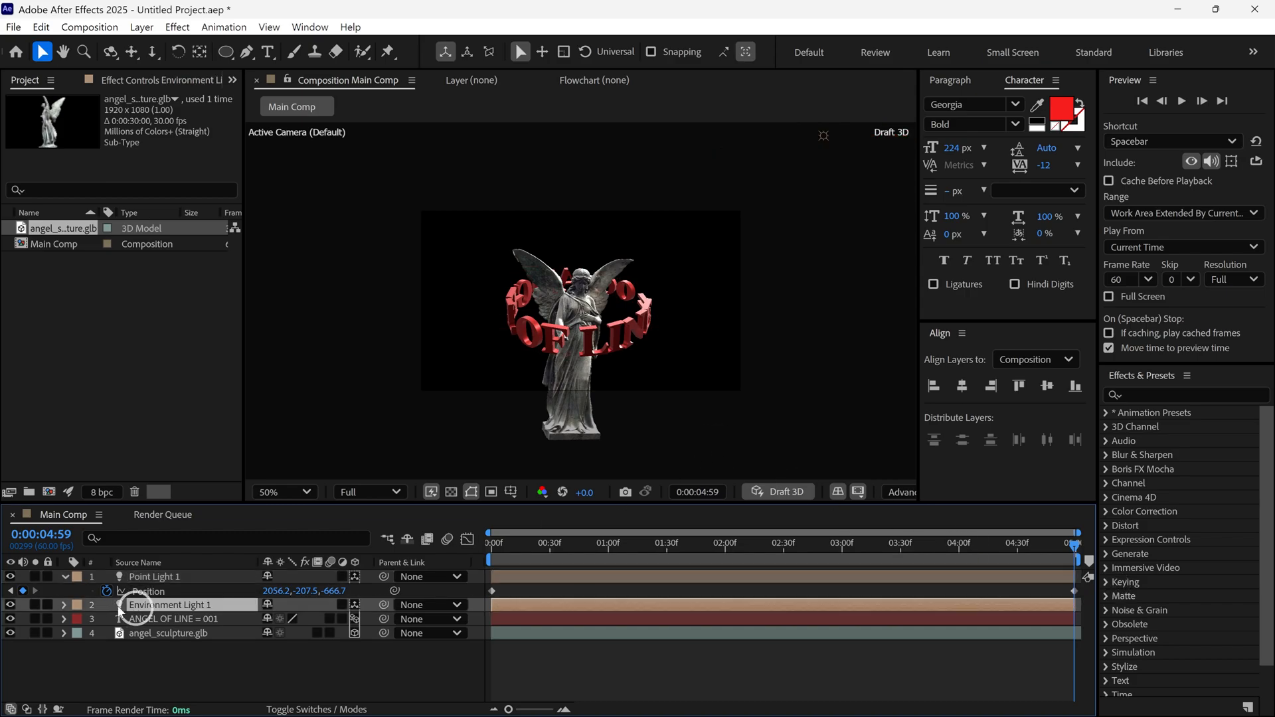